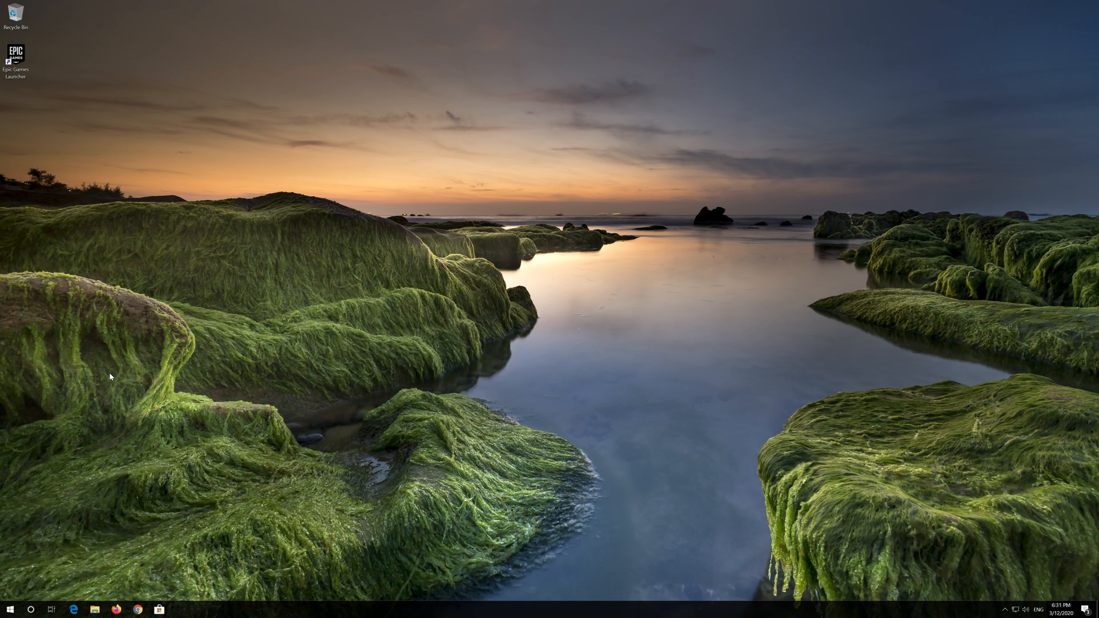
Open Control Panel from the taskbar and go to the Network and Internet category
left_click(180, 609)
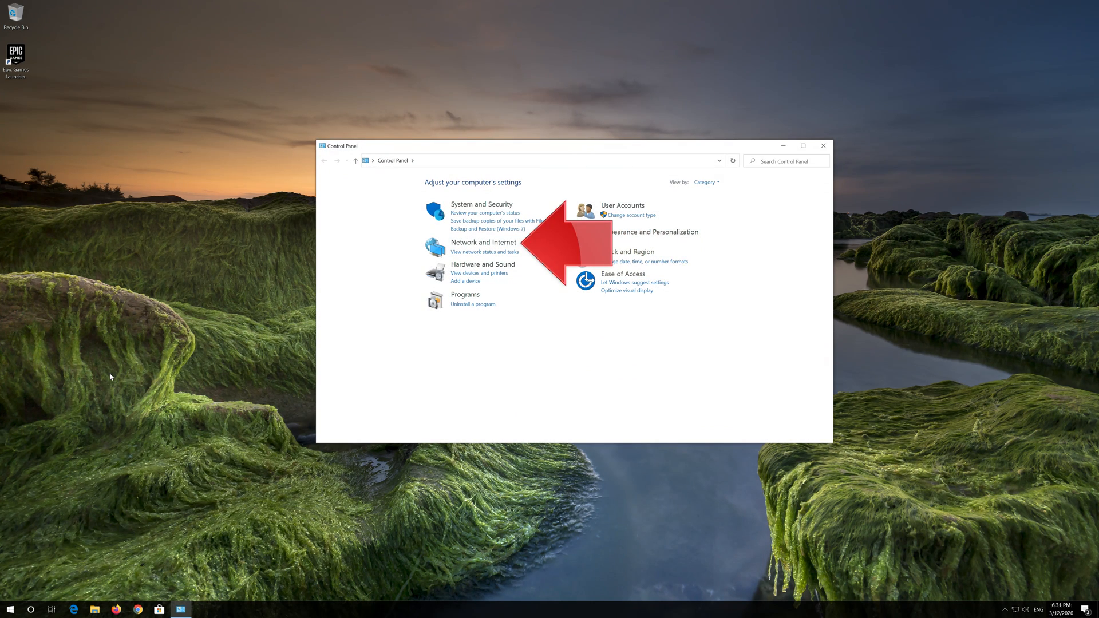
mouse_move(447, 268)
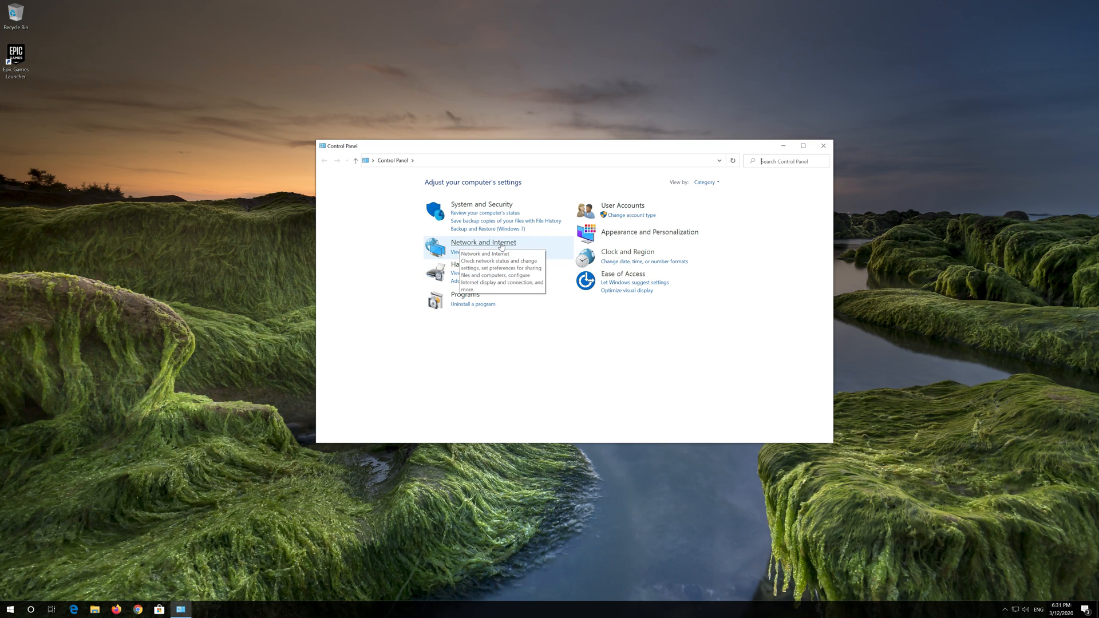
left_click(483, 242)
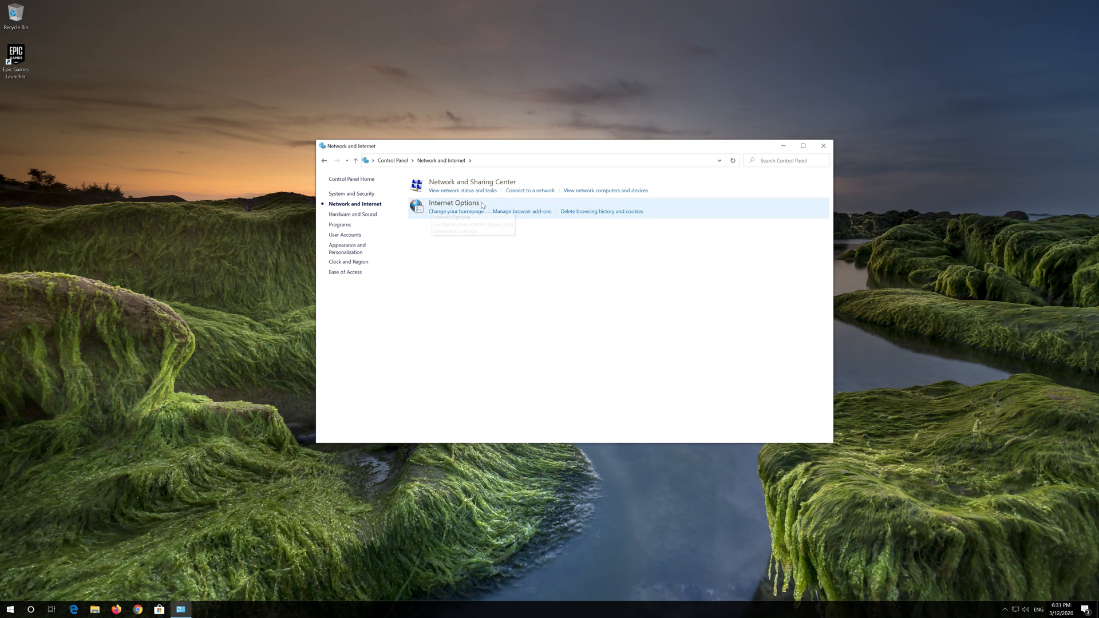
mouse_move(453, 203)
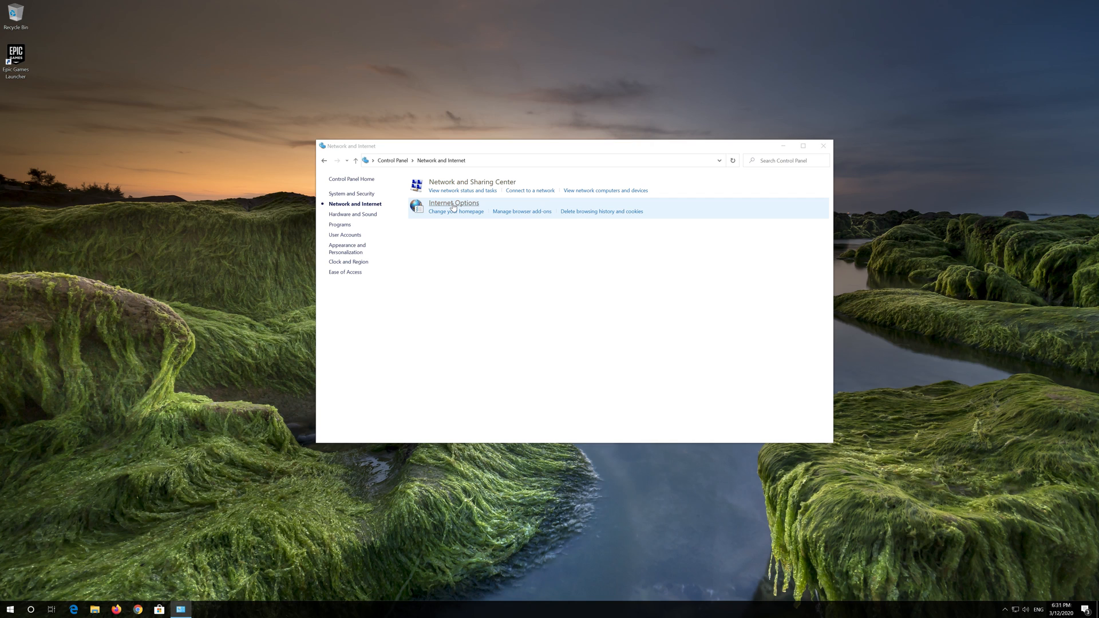
Open Internet Options and show the Connections tab of Internet Properties
left_click(454, 203)
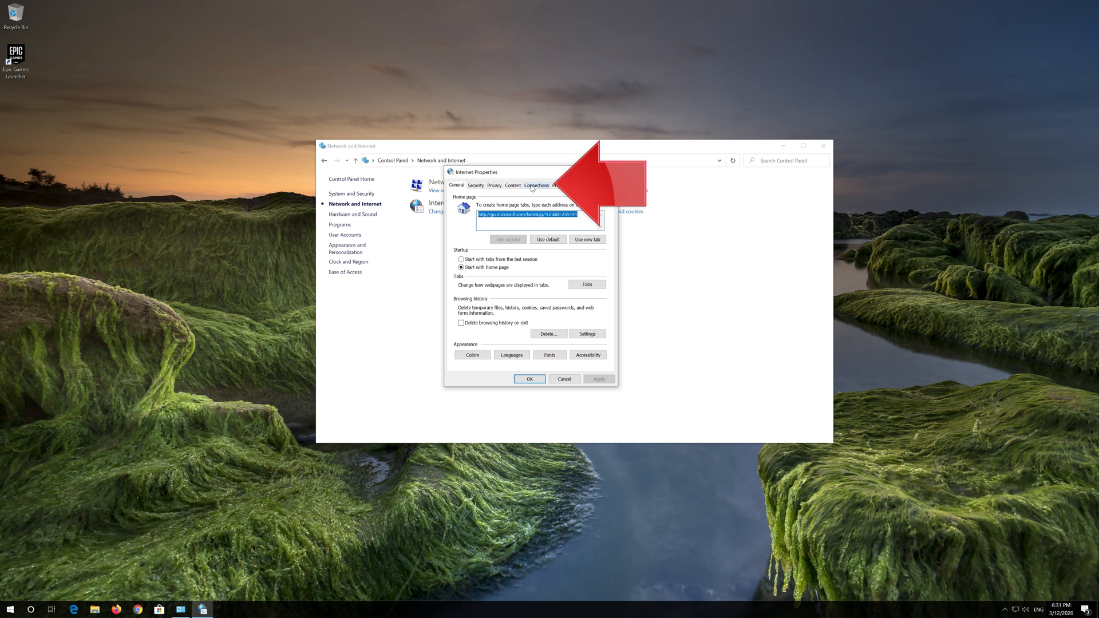
mouse_move(529, 190)
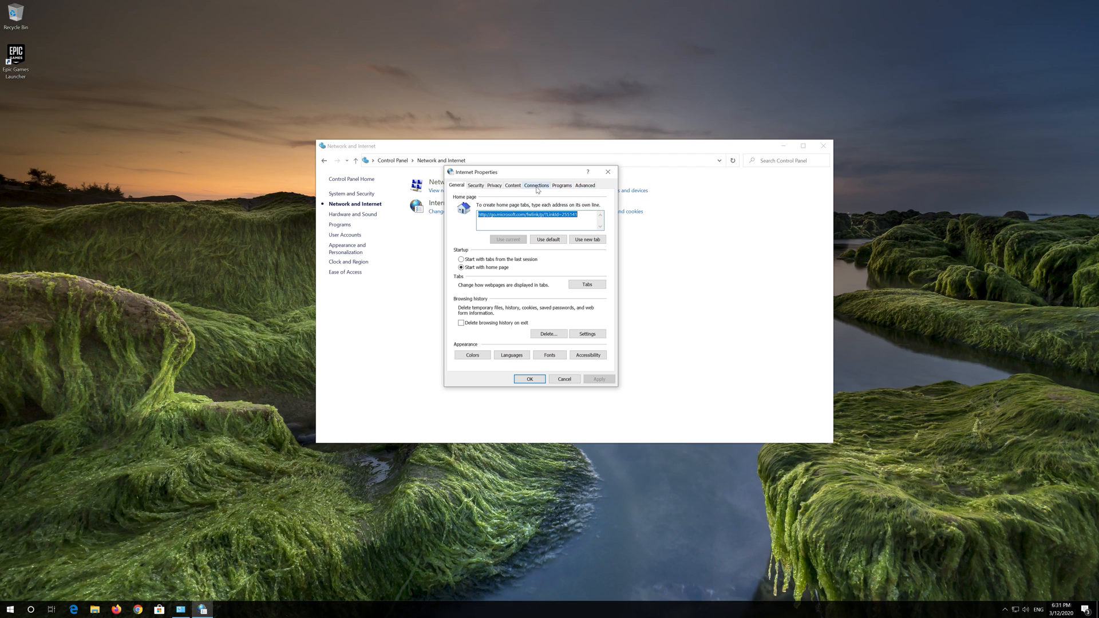
left_click(536, 185)
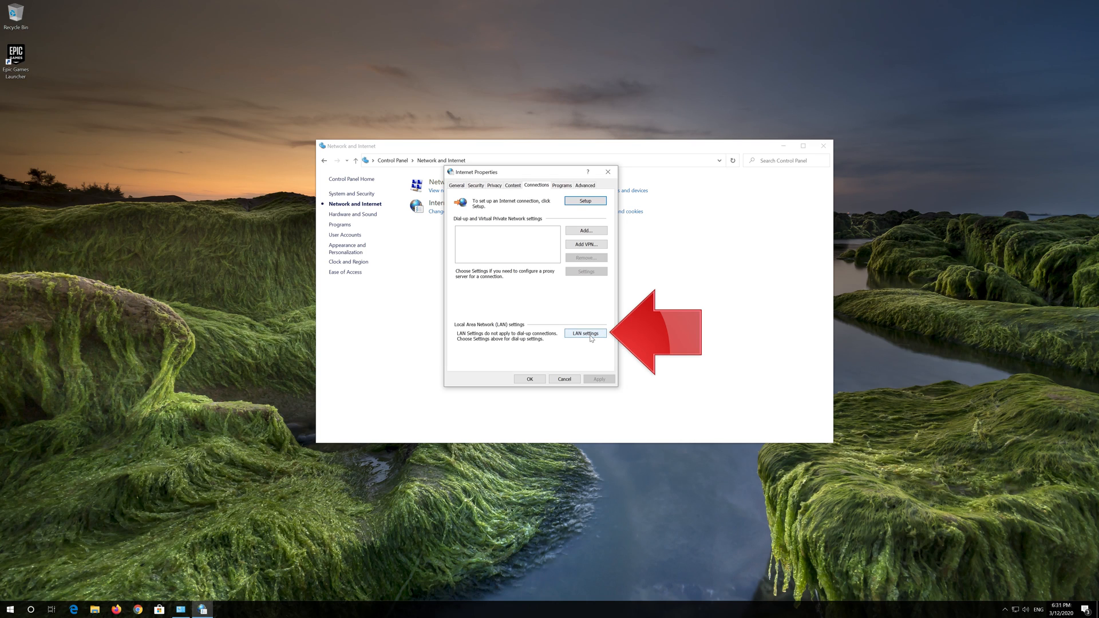
Uncheck 'Use a proxy server for your LAN' in LAN settings and confirm with OK
left_click(585, 333)
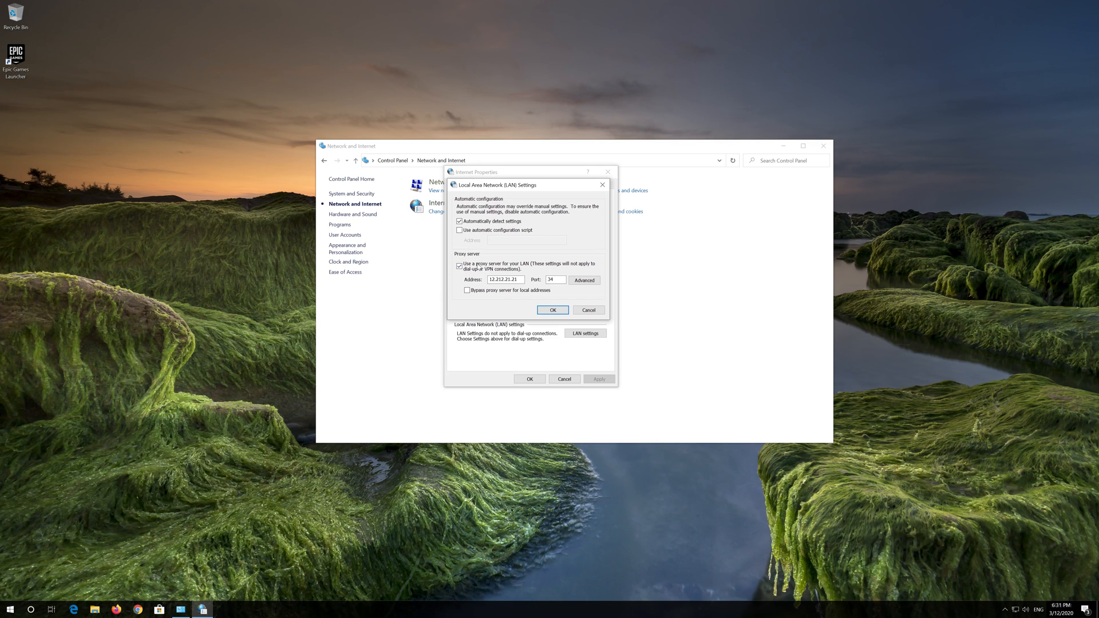
left_click(460, 266)
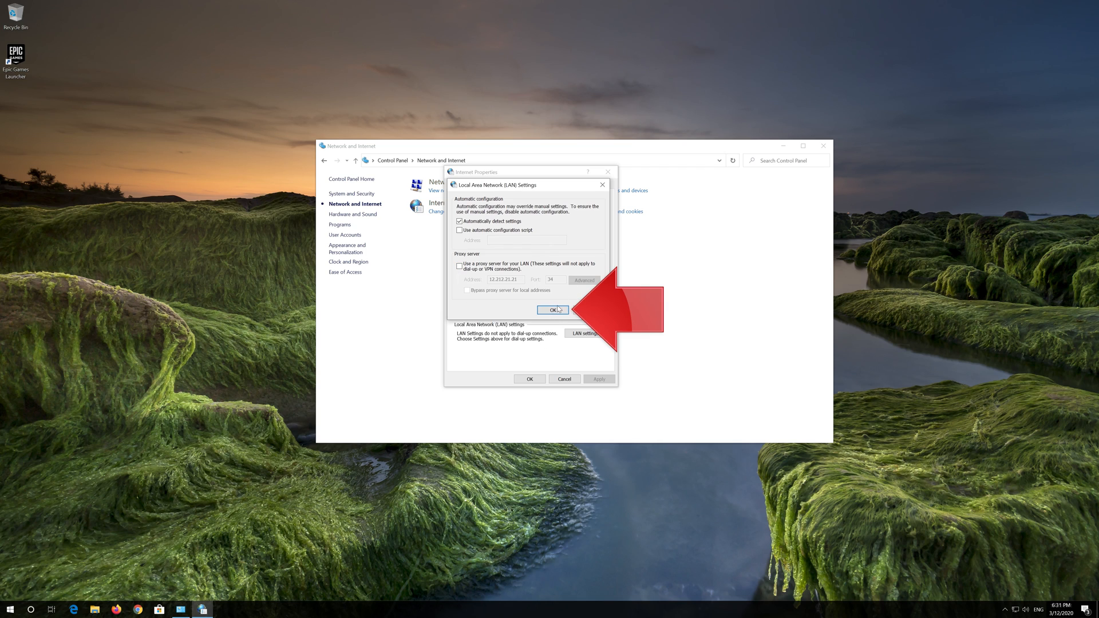
left_click(554, 310)
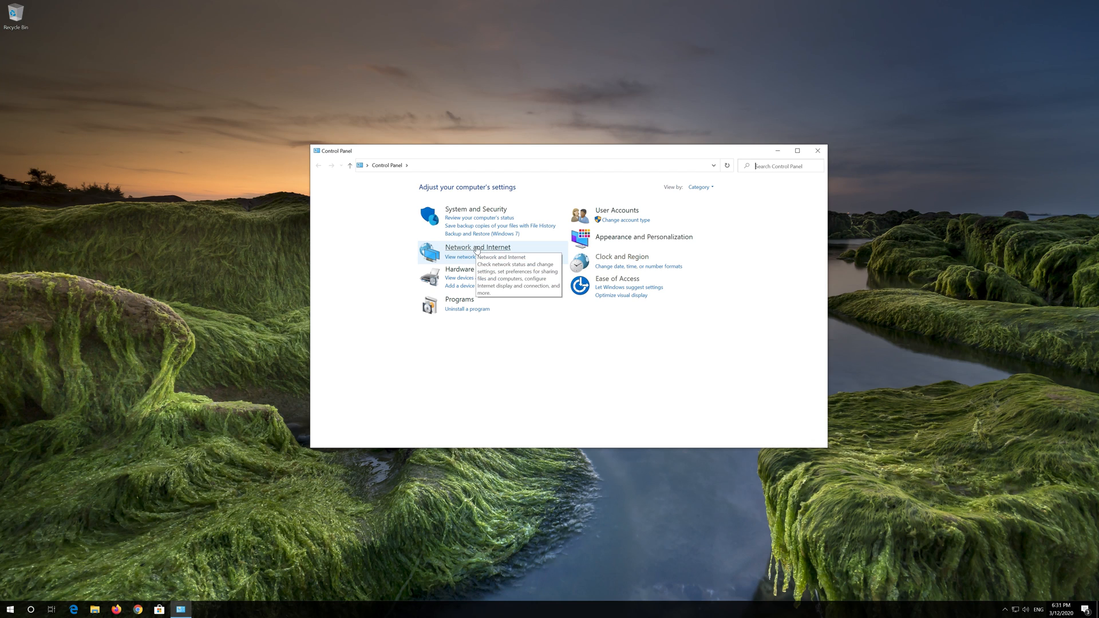
Go to Network and Internet, then open Network and Sharing Center
left_click(477, 247)
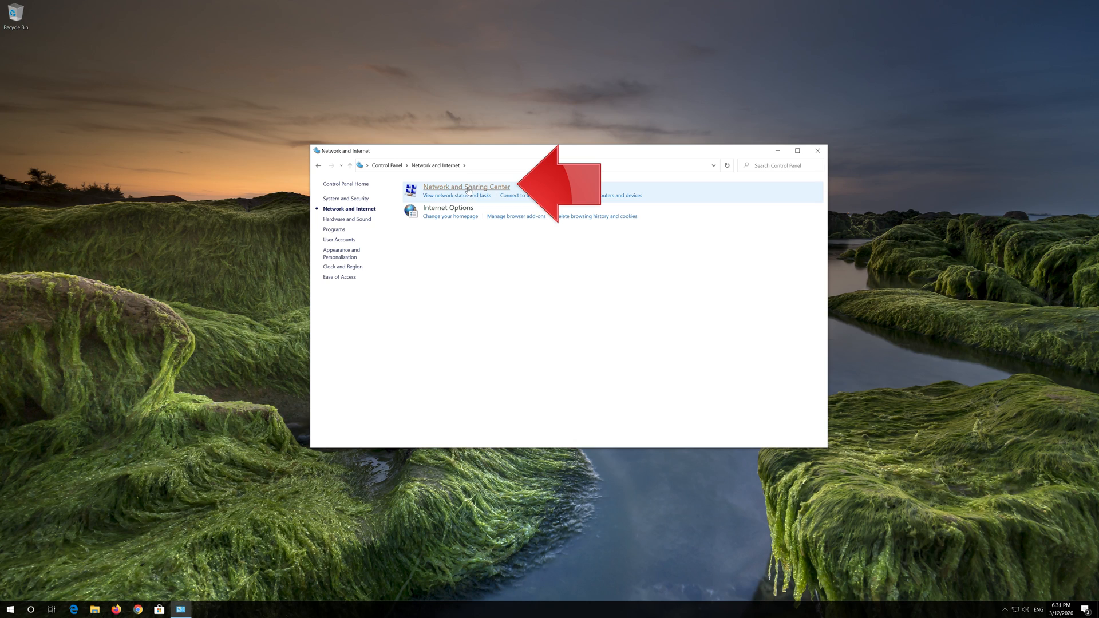
left_click(466, 187)
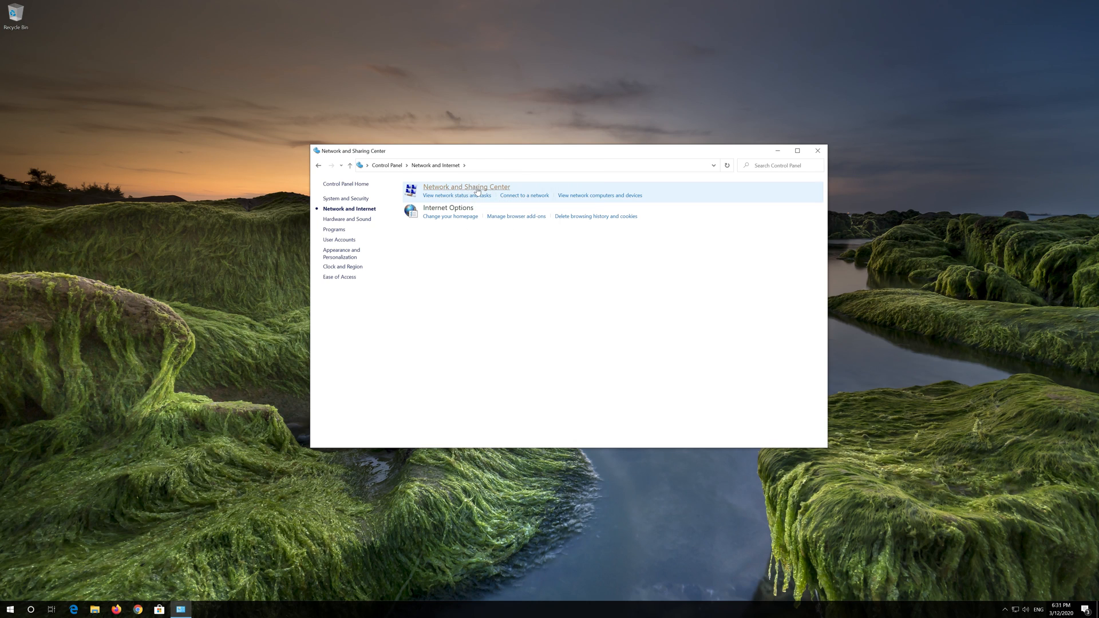
left_click(466, 187)
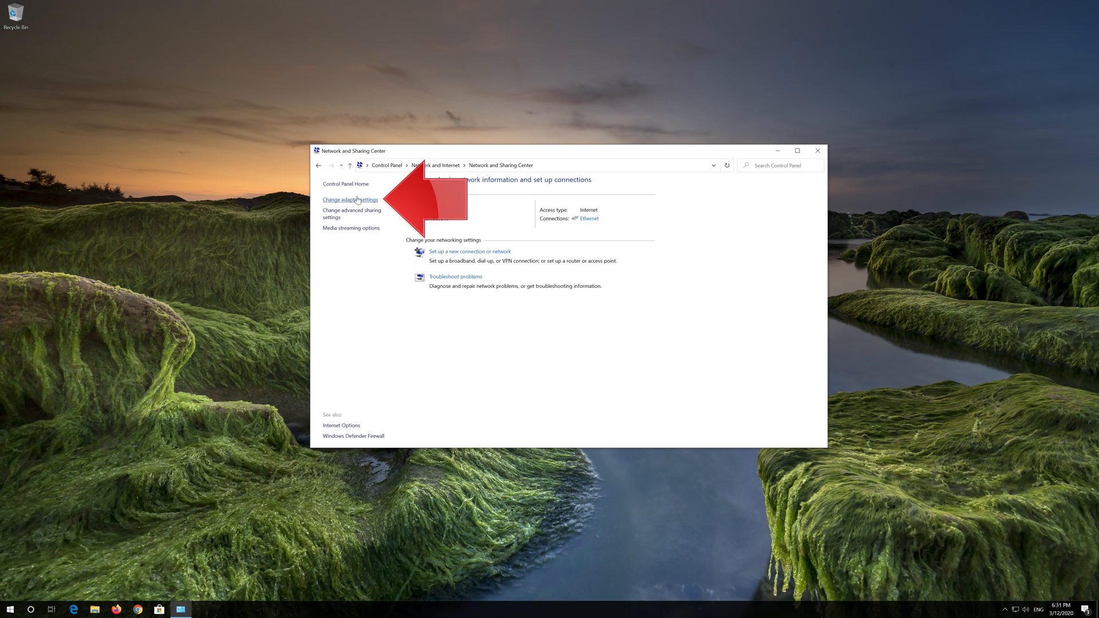
Open Ethernet Properties via Change adapter settings and select Internet Protocol Version 4 (TCP/IPv4)
left_click(350, 200)
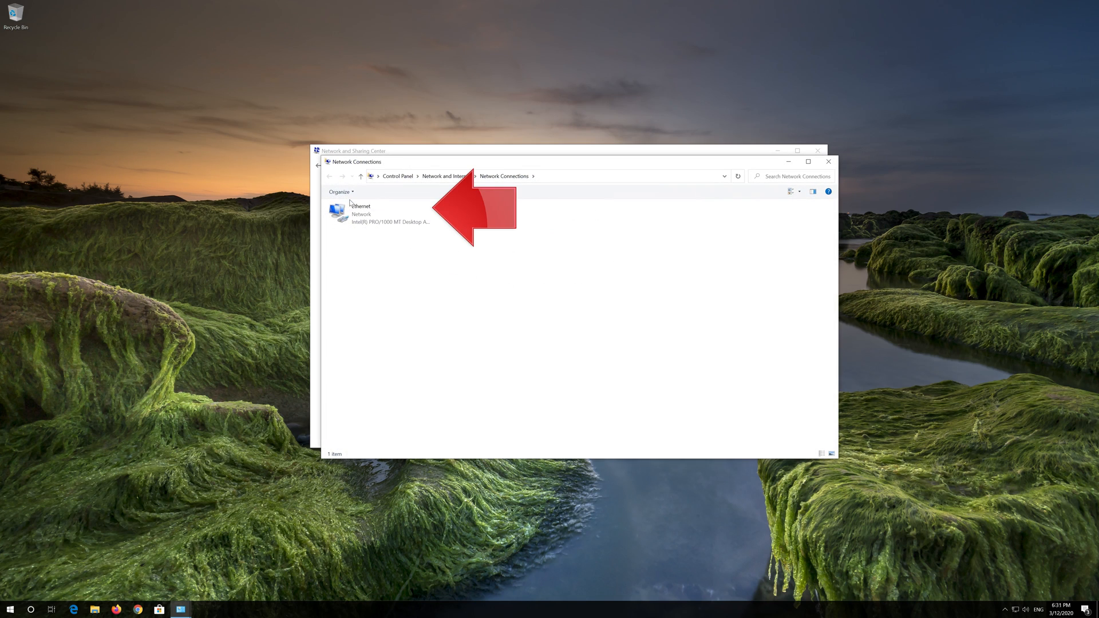
left_click(379, 214)
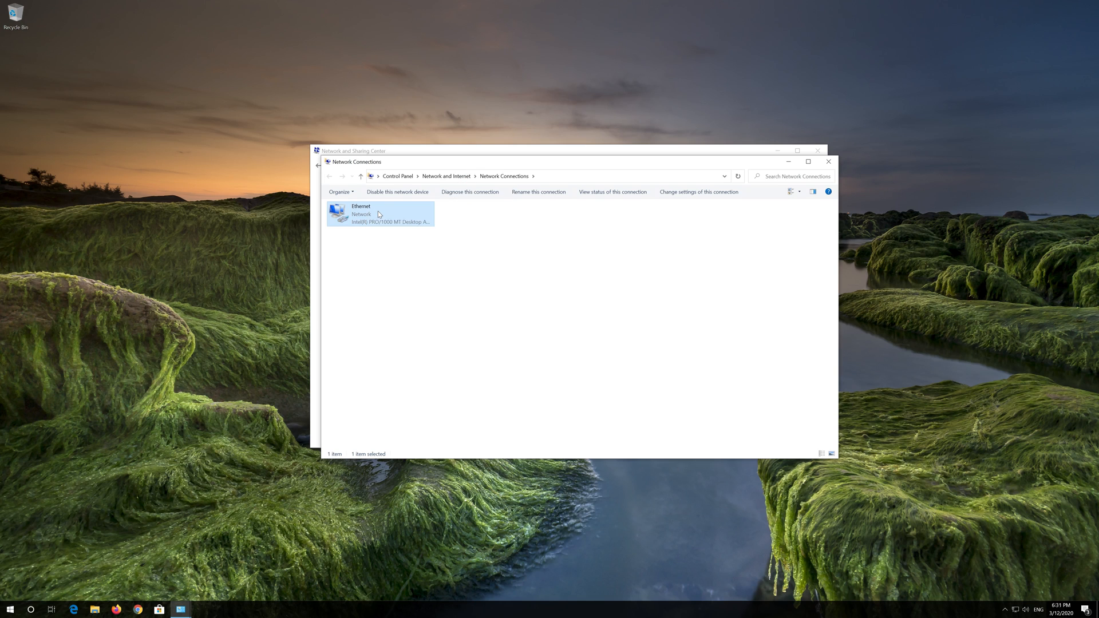
right_click(380, 214)
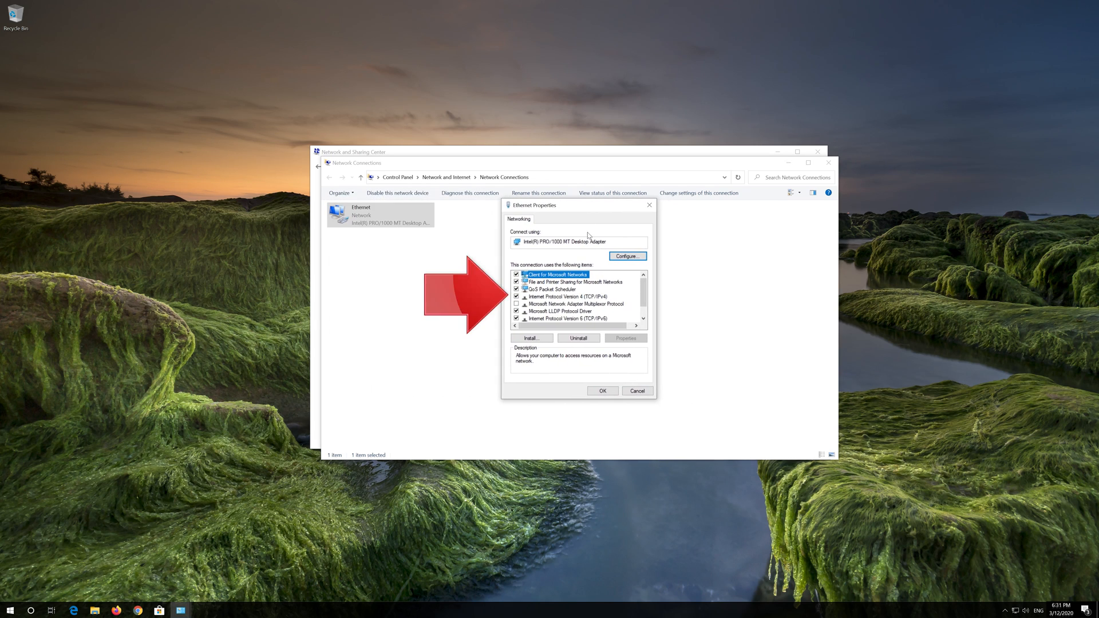
mouse_move(614, 303)
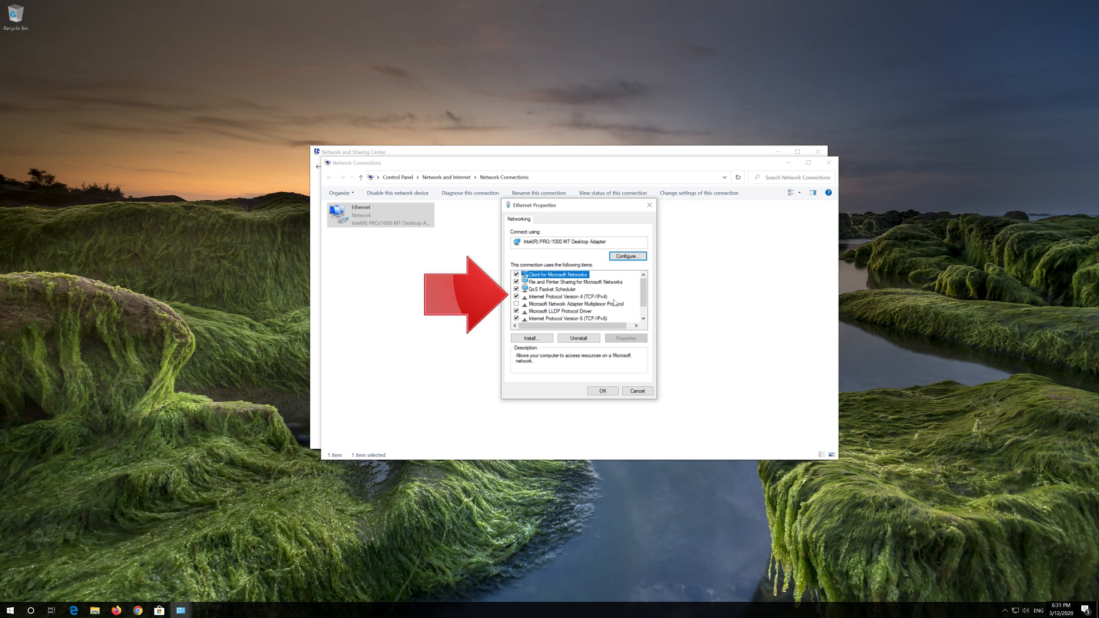
left_click(566, 296)
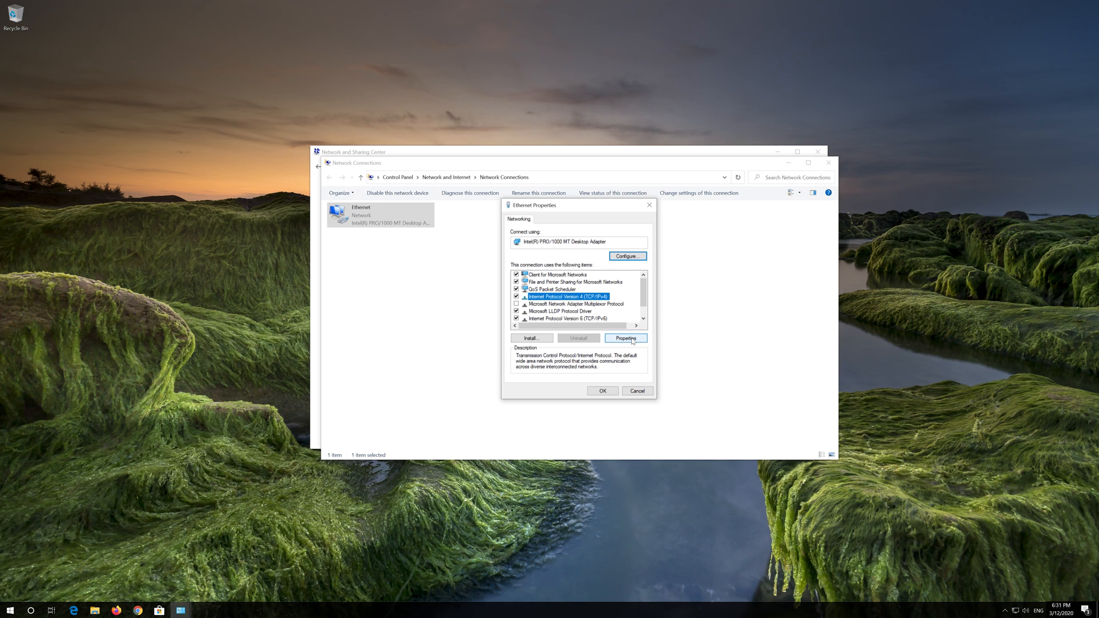
In IPv4 properties, enter 1.1.1.1 as preferred DNS and begin the 1.0.0.1 alternate
left_click(626, 337)
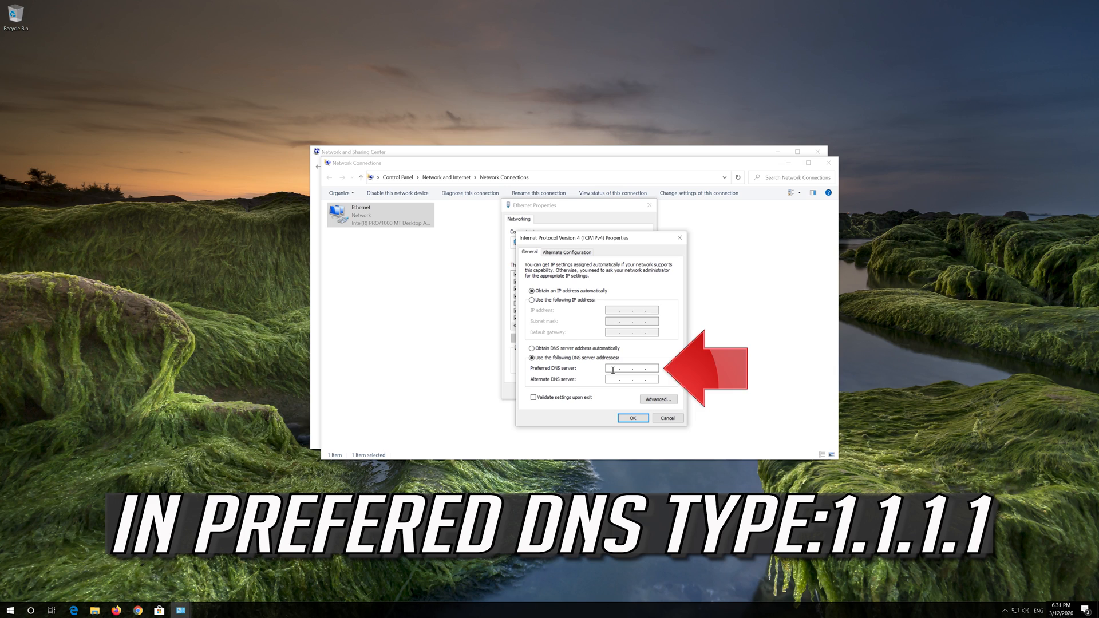
type("1.1..")
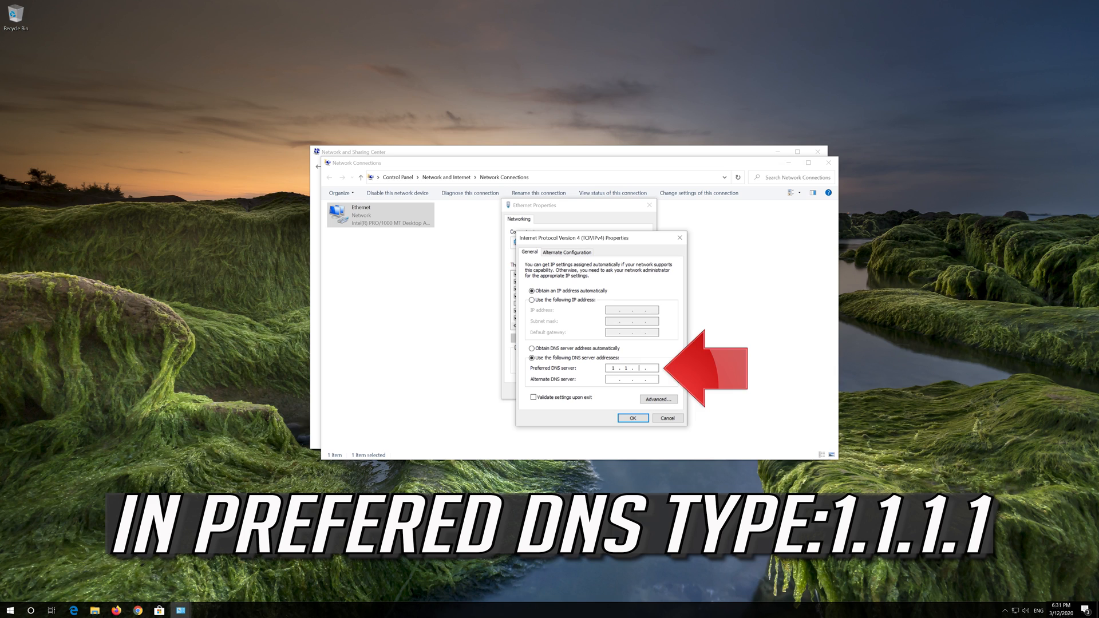
type("1.1.1.1")
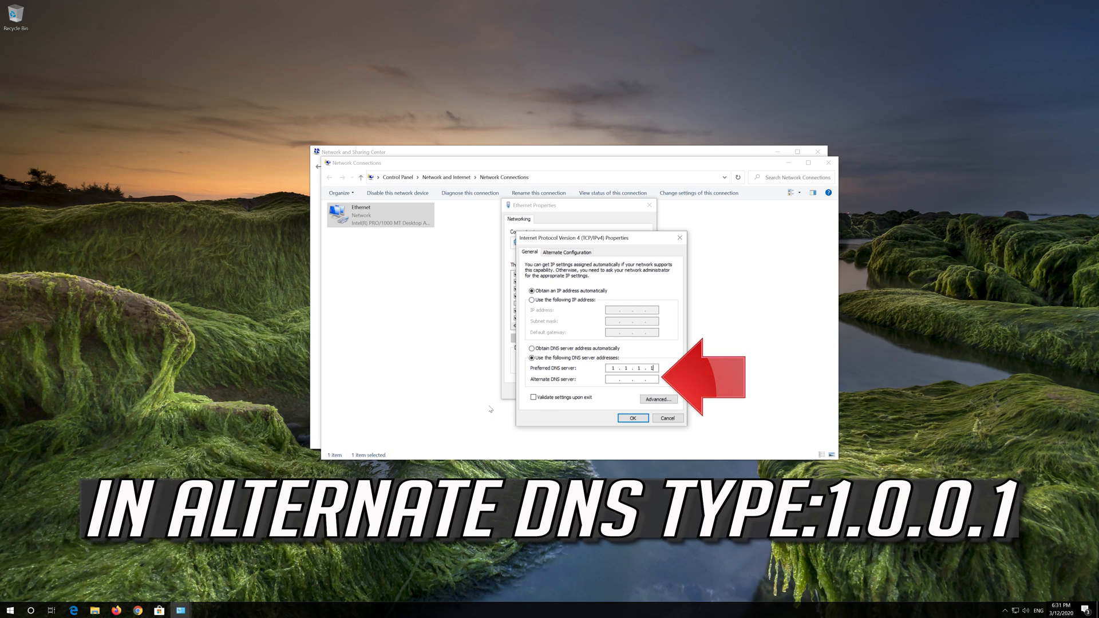
left_click(631, 379)
type("1.0.0.1")
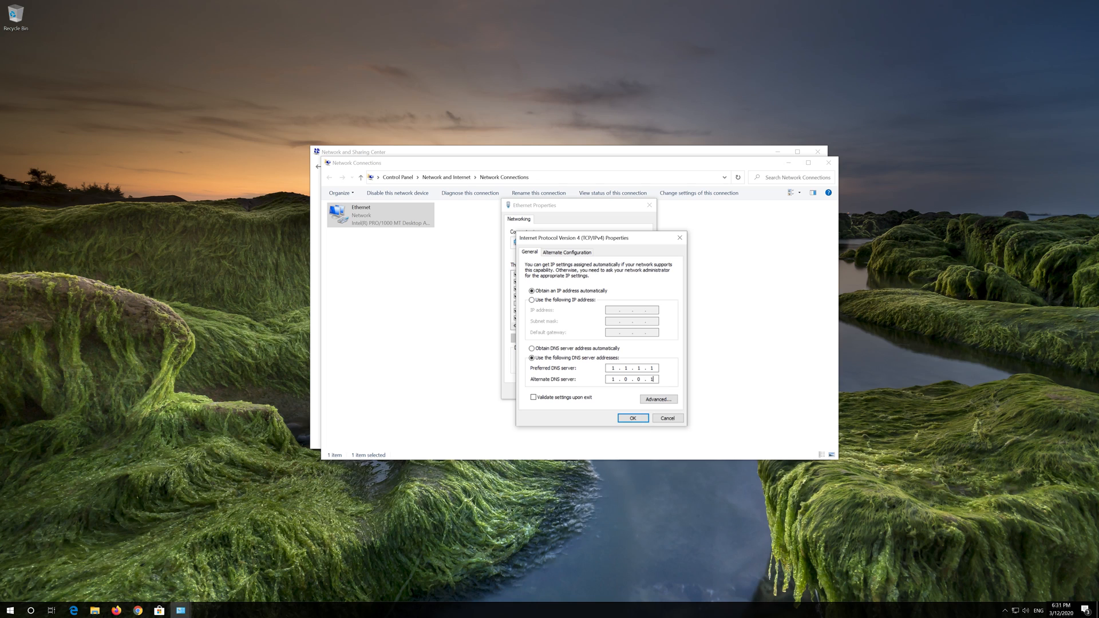
Save the 1.1.1.1 / 1.0.0.1 DNS settings and close Ethernet Properties
left_click(632, 418)
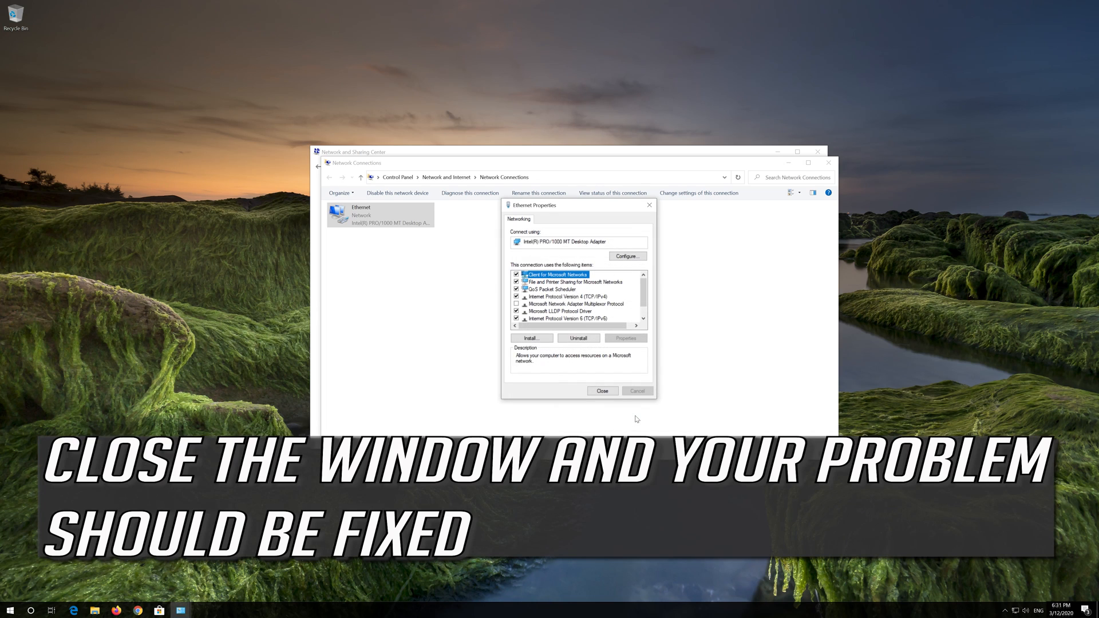
mouse_move(622, 401)
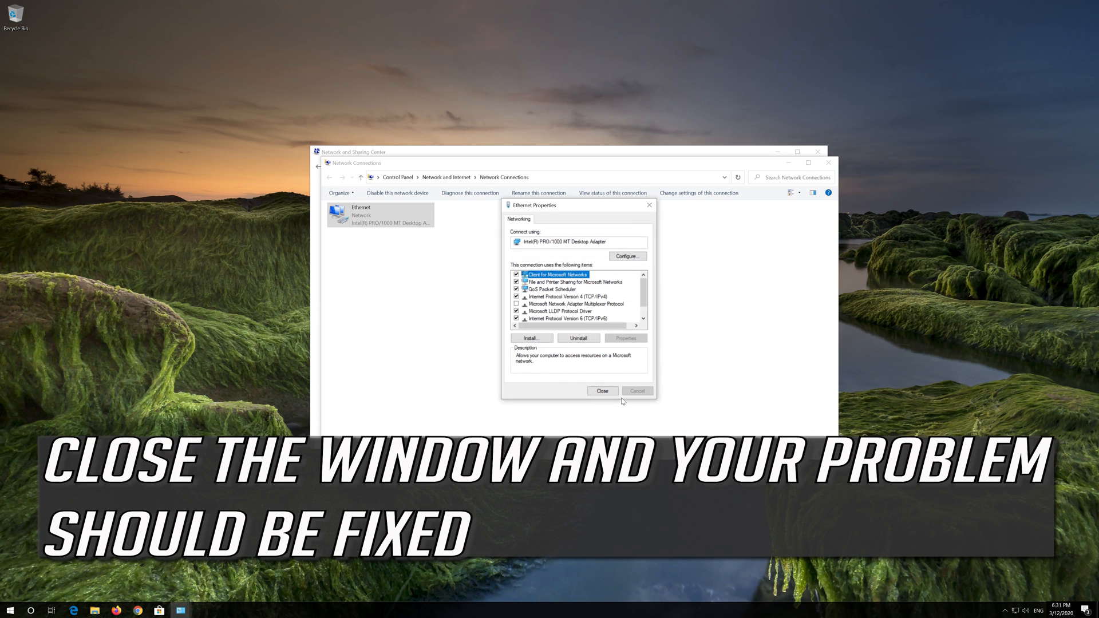
left_click(602, 391)
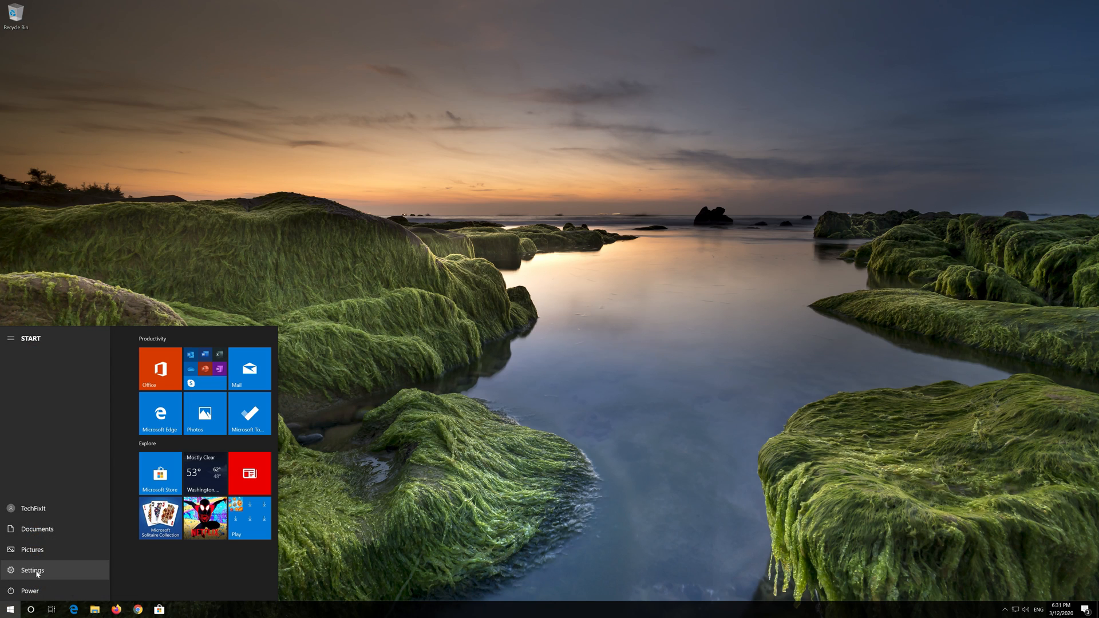
Launch Settings from the Start menu and go to the Network & Internet Status page
left_click(31, 570)
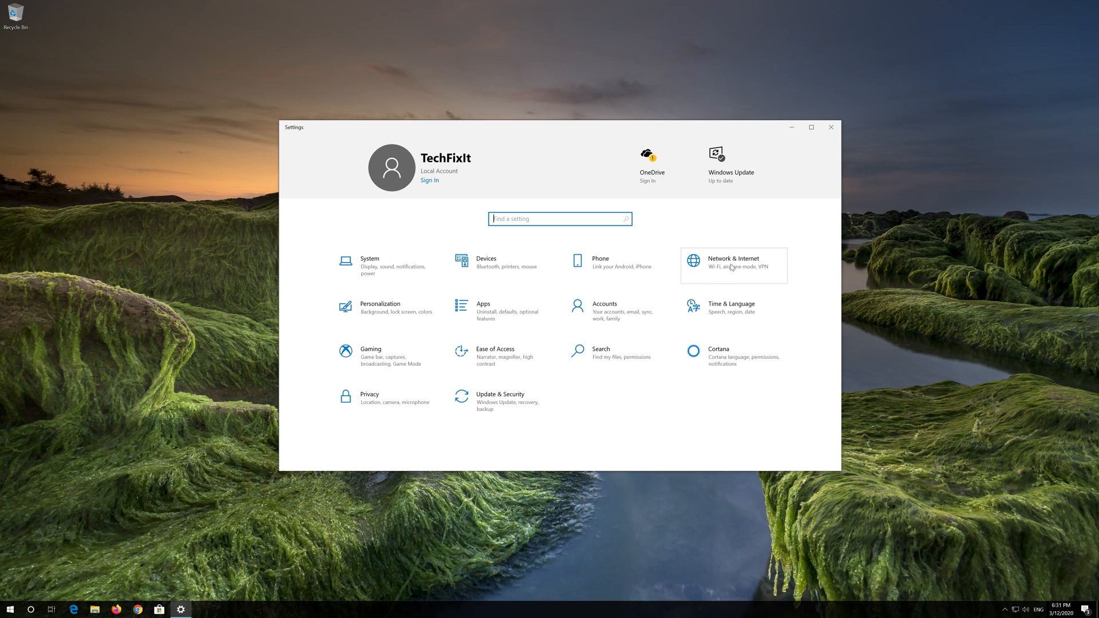
left_click(733, 265)
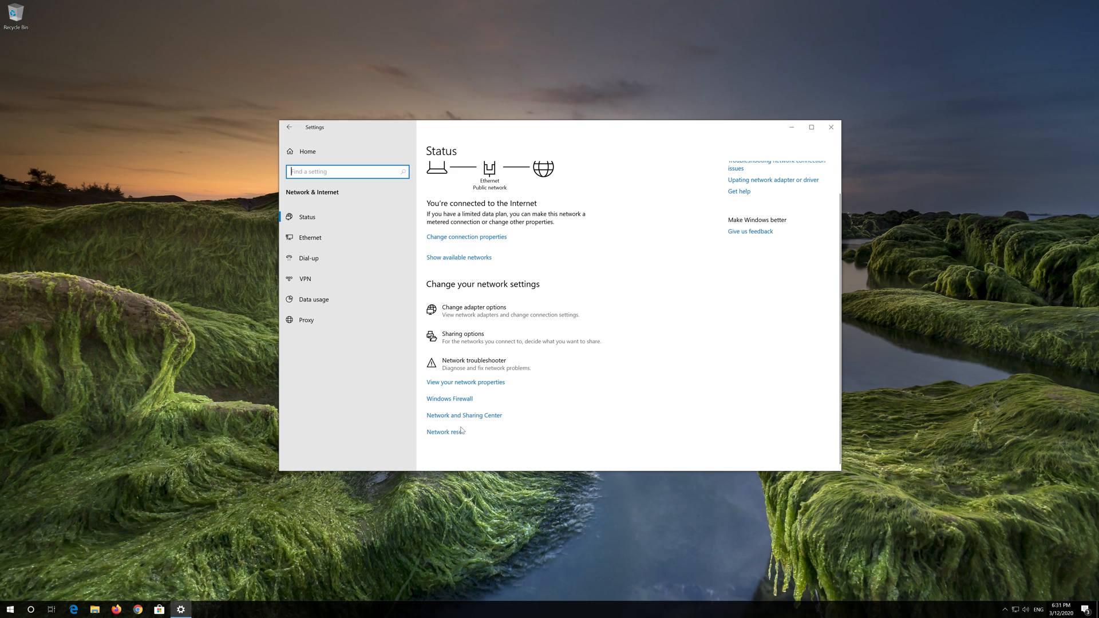
mouse_move(446, 432)
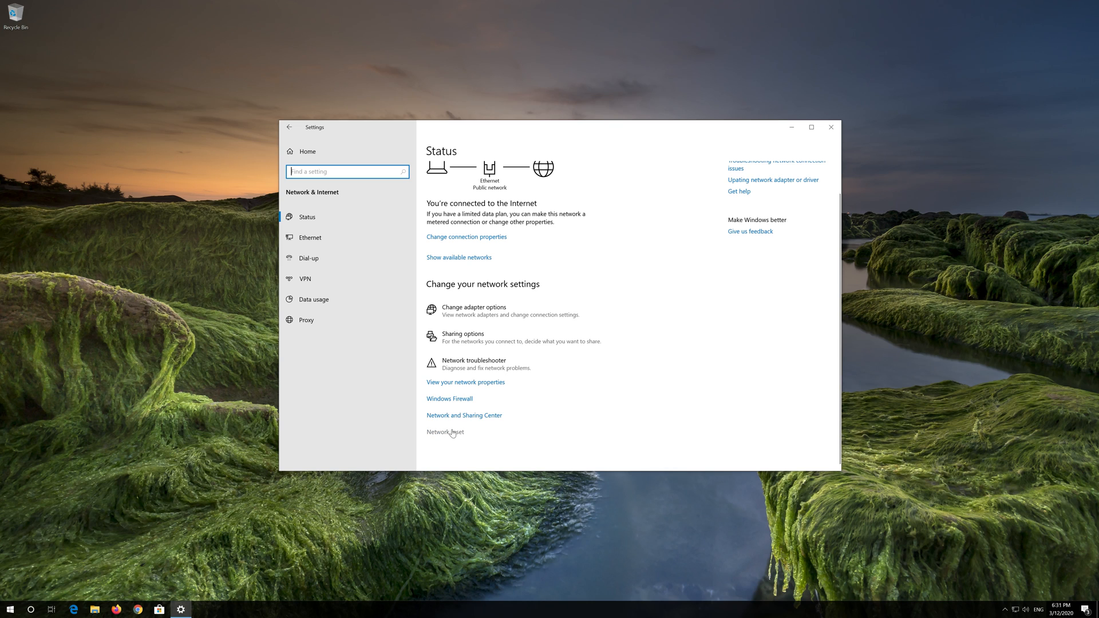
Reset all network adapters with Network reset, confirm Yes, and dismiss the shutdown notice
left_click(445, 432)
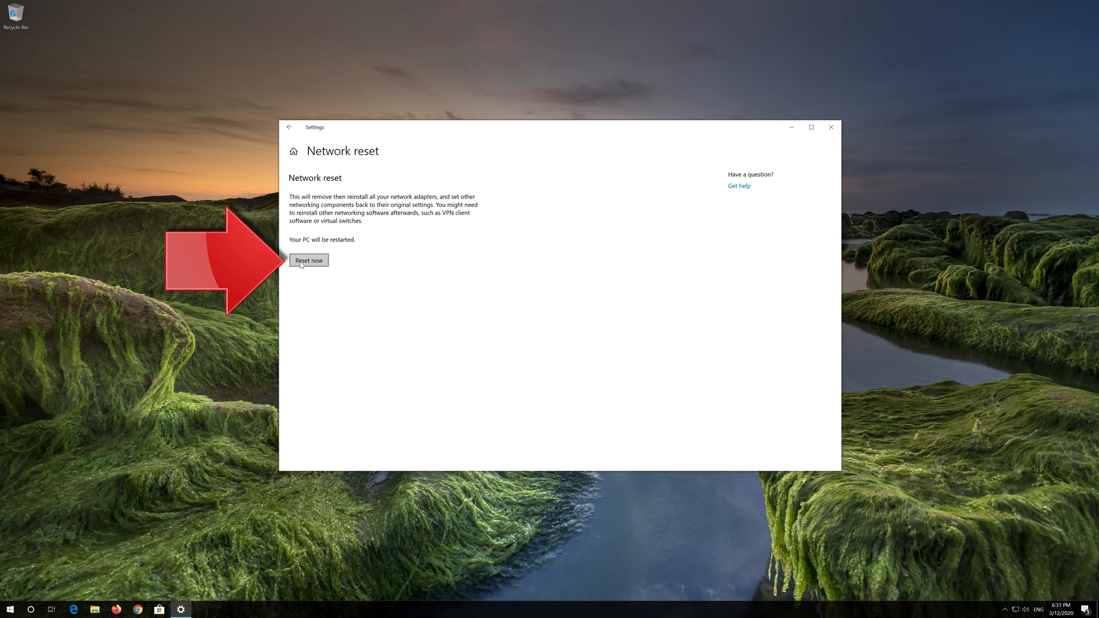
left_click(308, 260)
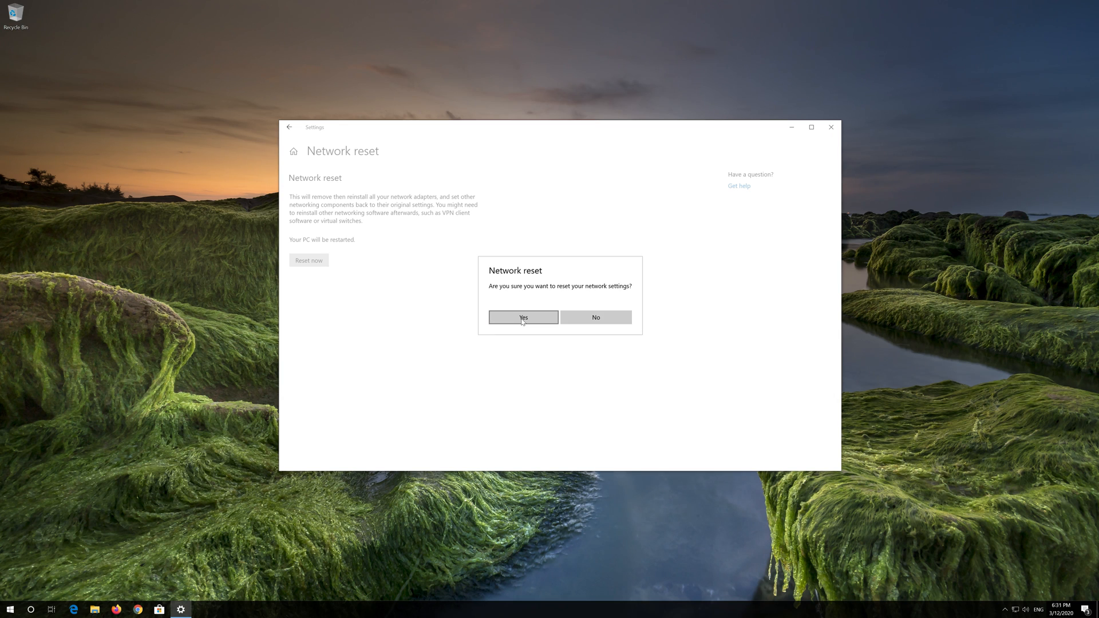
left_click(523, 317)
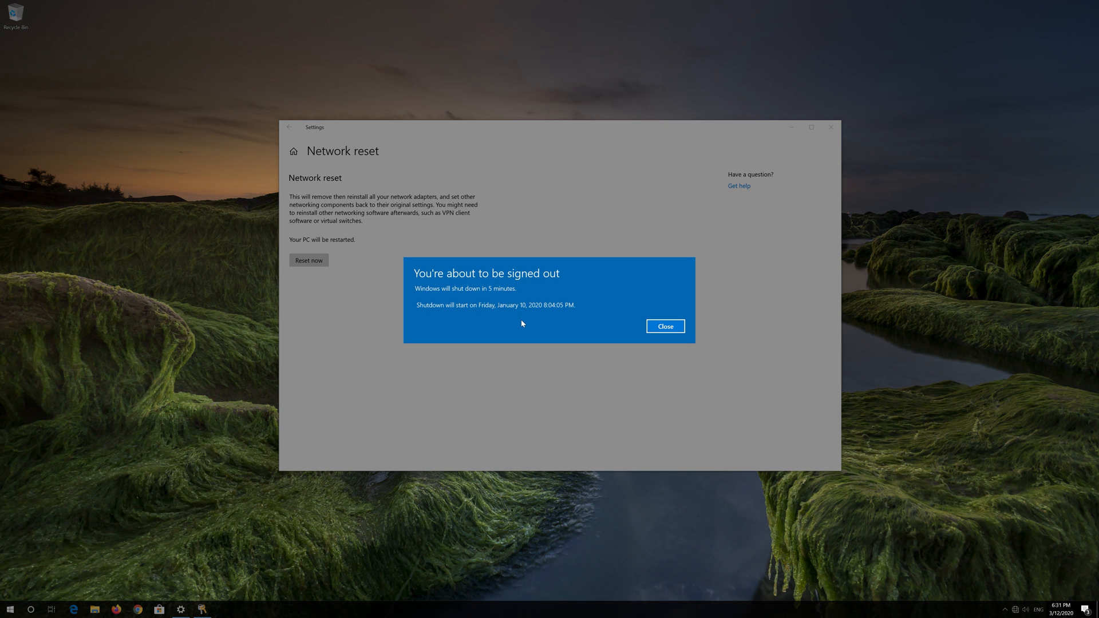
mouse_move(665, 326)
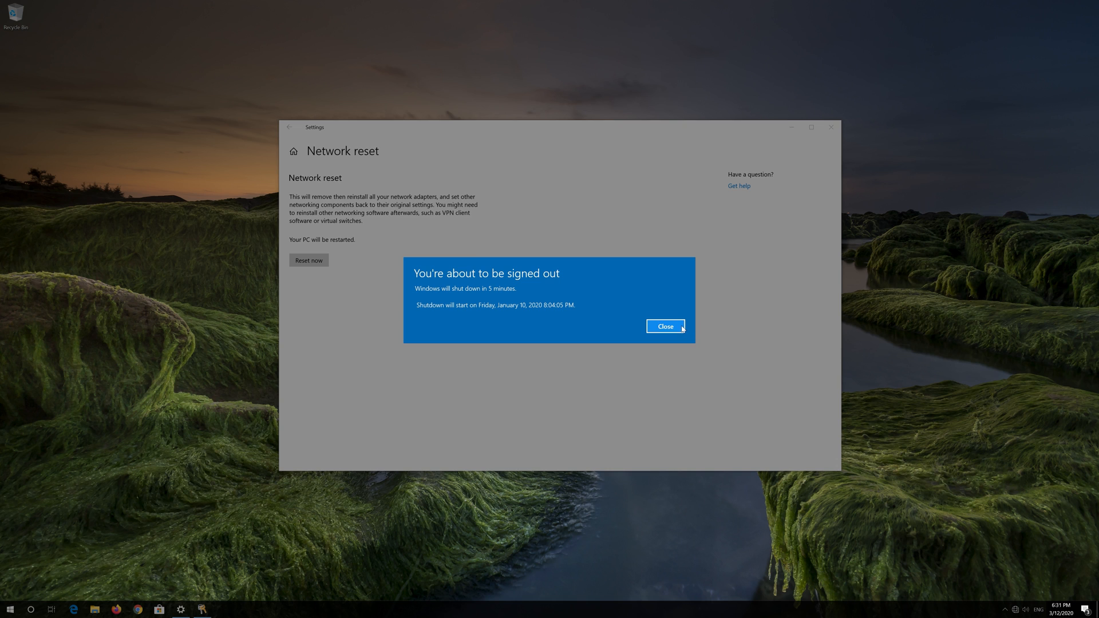
left_click(665, 326)
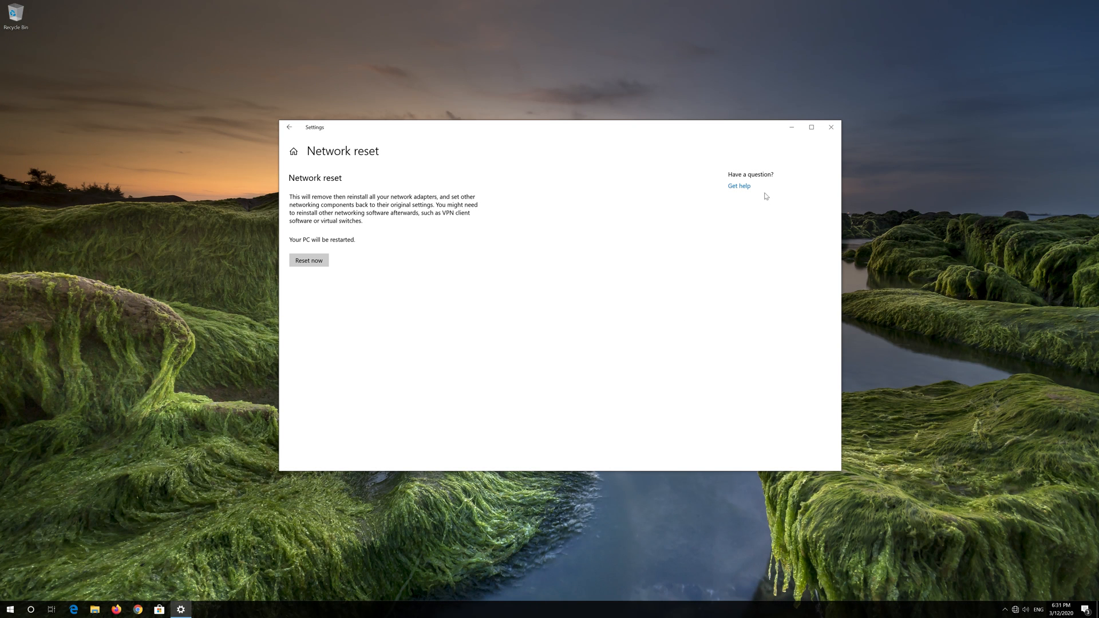
Restart the PC from Start > Power, then answer Yes to network discoverability
left_click(832, 127)
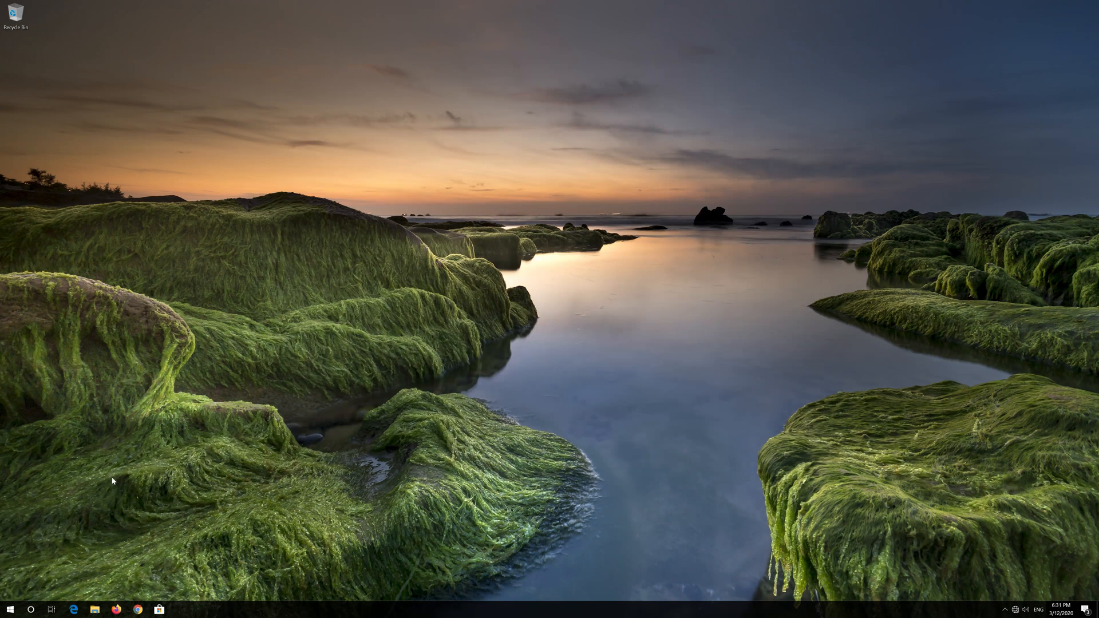
left_click(9, 610)
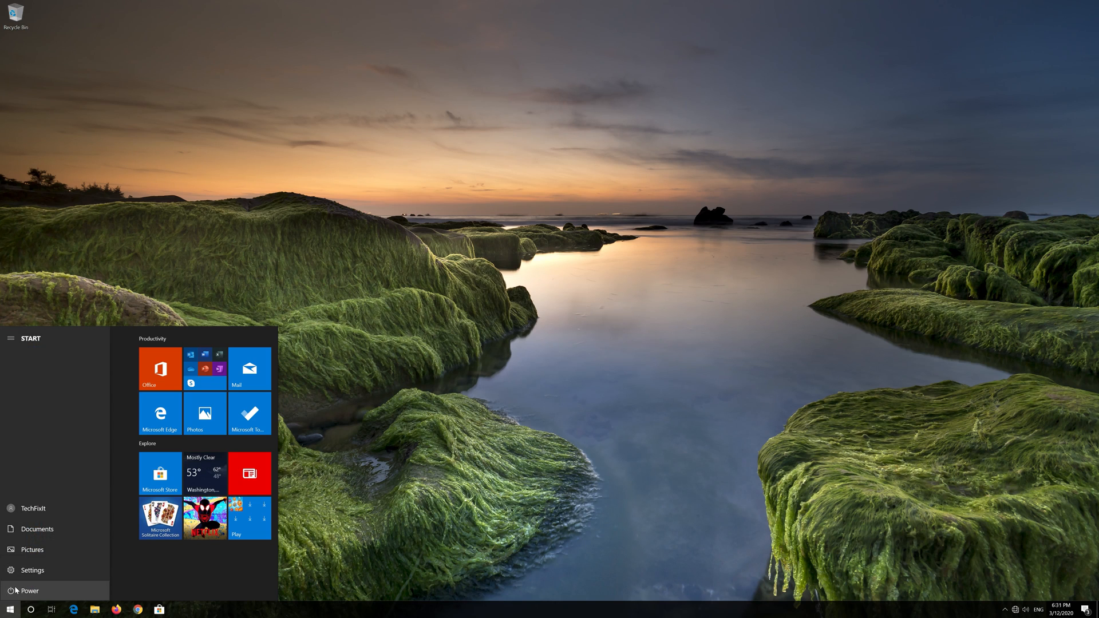
left_click(29, 591)
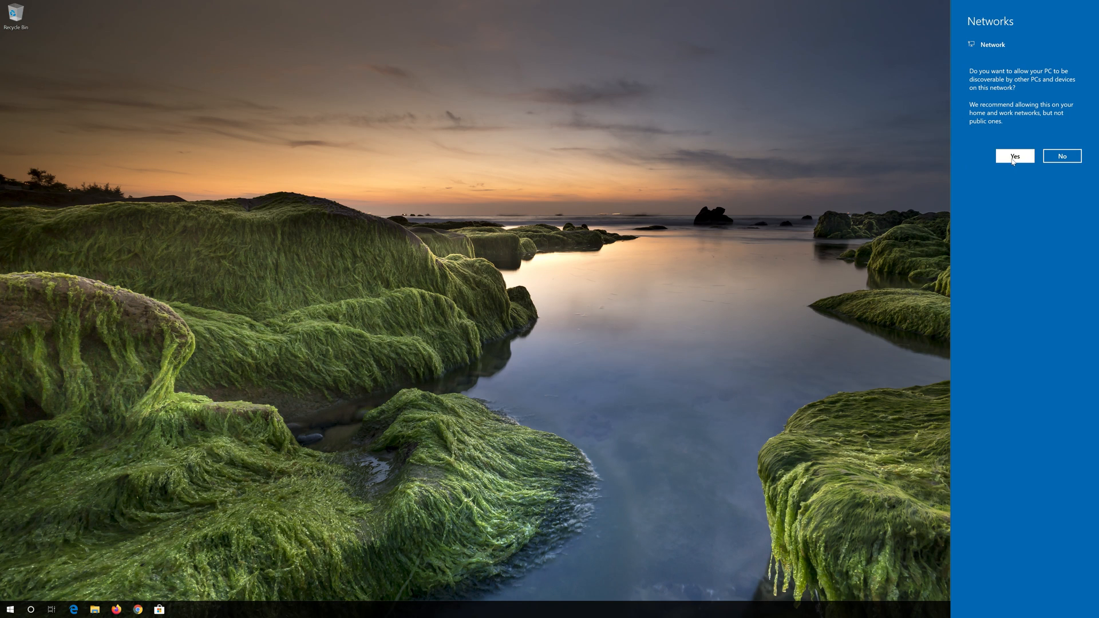
left_click(1015, 155)
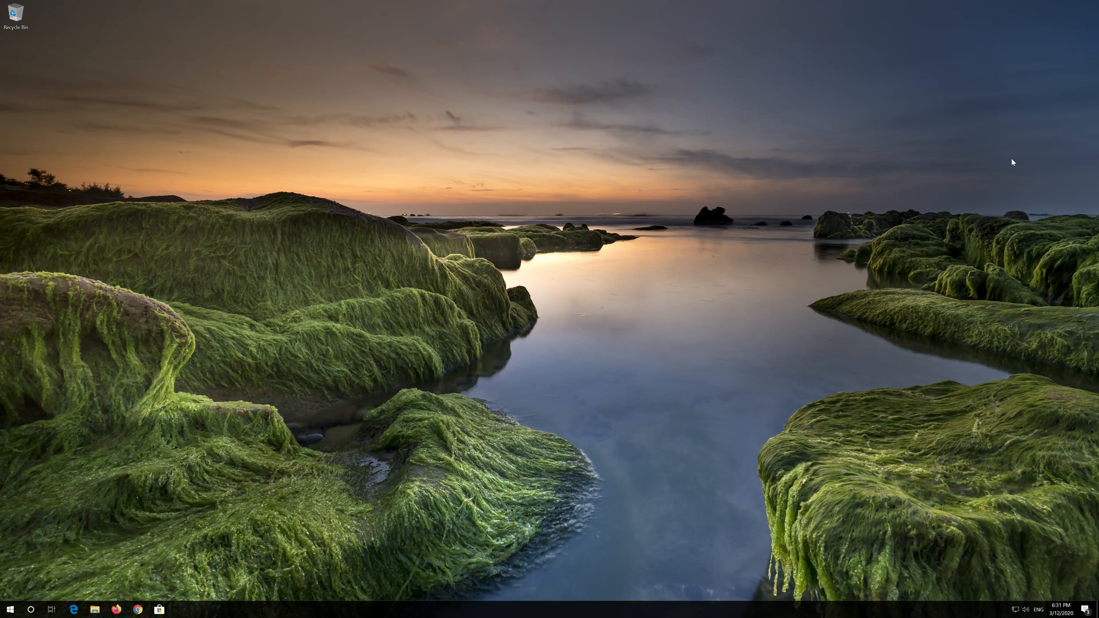
Find Recovery options through Start search and restart into Advanced startup
left_click(10, 607)
type("recovery option")
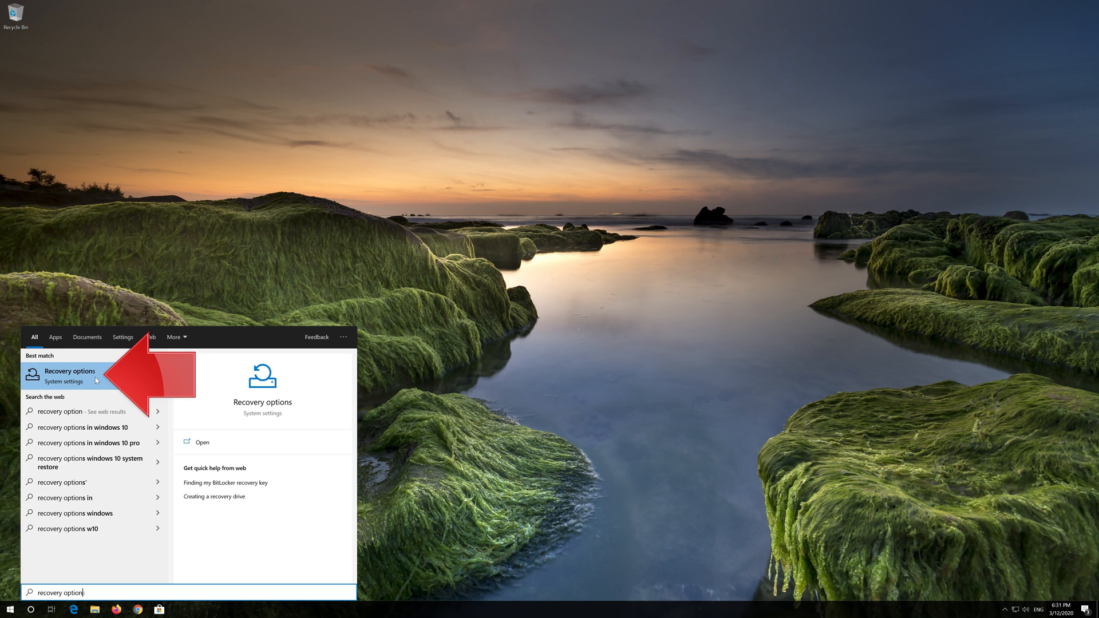
left_click(69, 374)
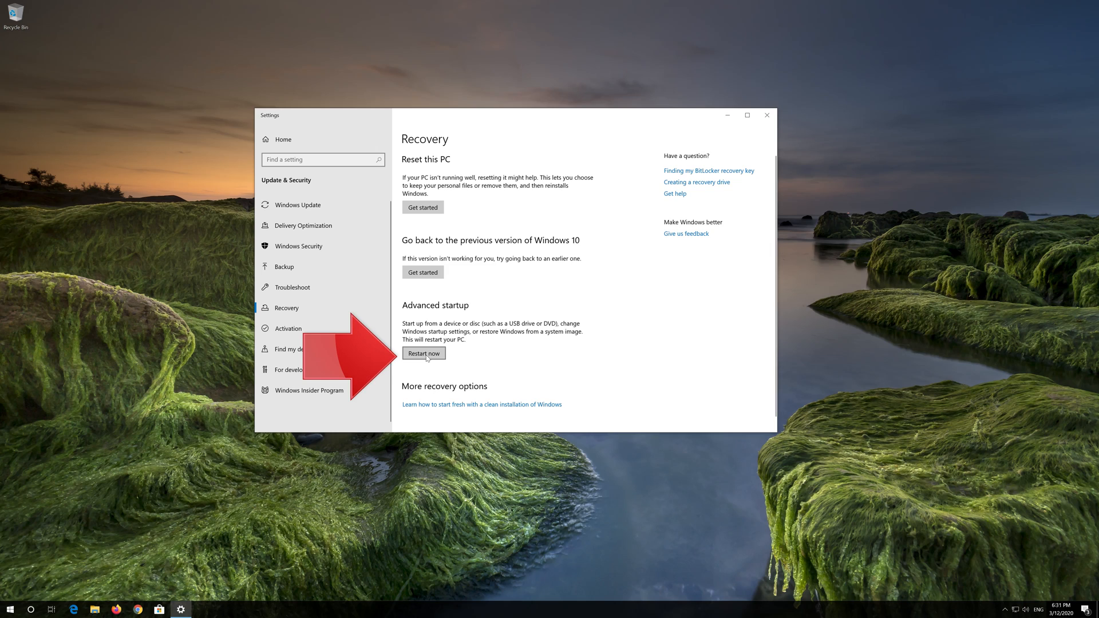
left_click(423, 353)
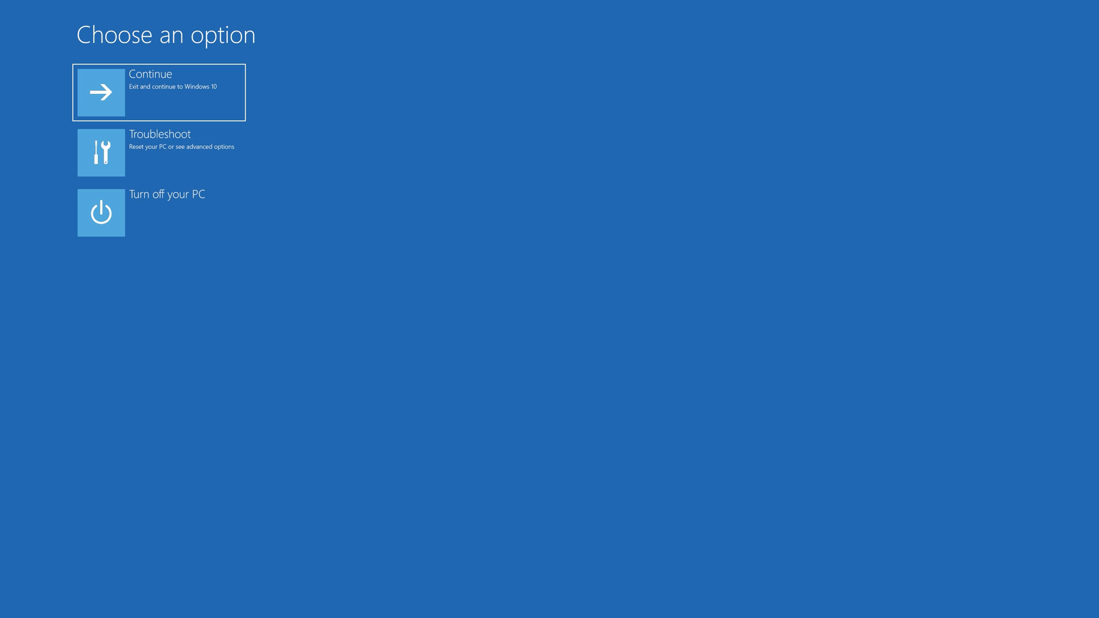
mouse_move(178, 152)
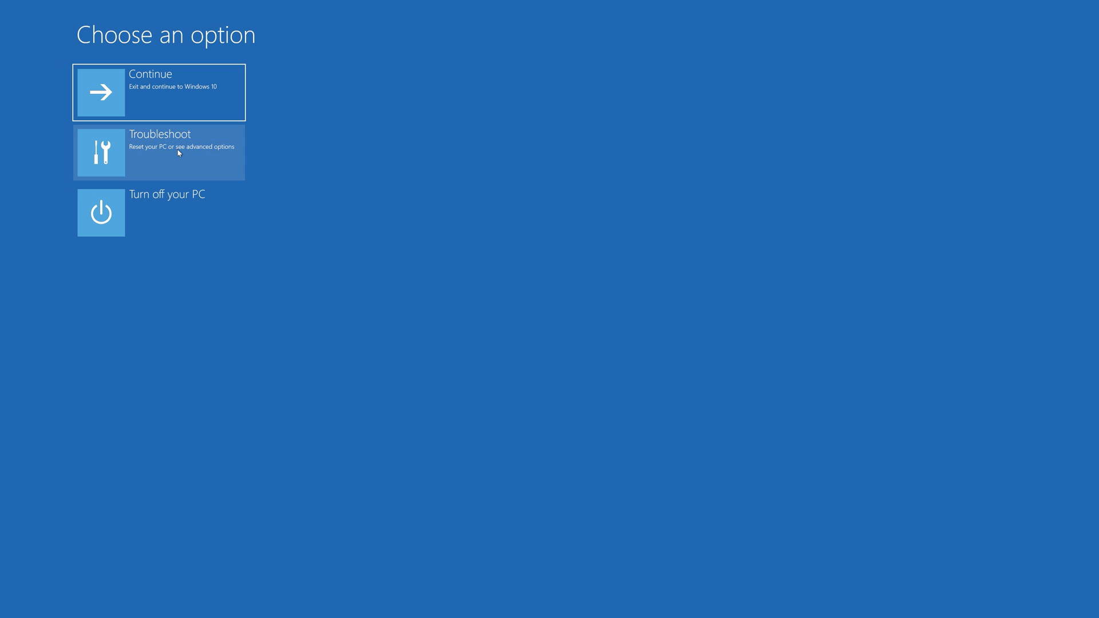
Go through Troubleshoot and Advanced options to launch System Restore
left_click(159, 152)
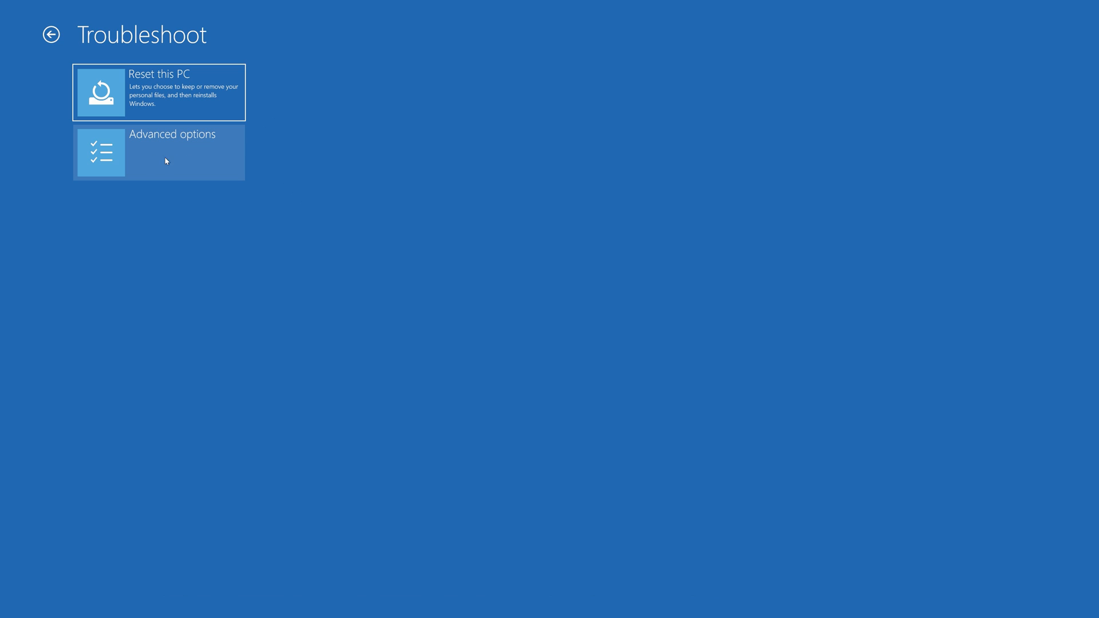
mouse_move(176, 159)
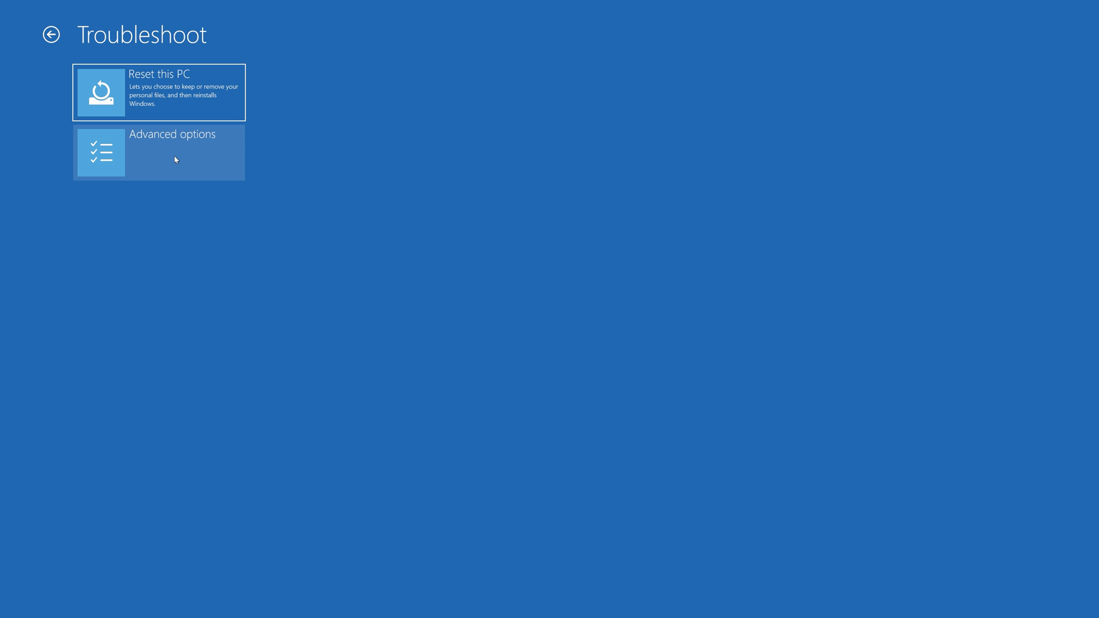
left_click(159, 151)
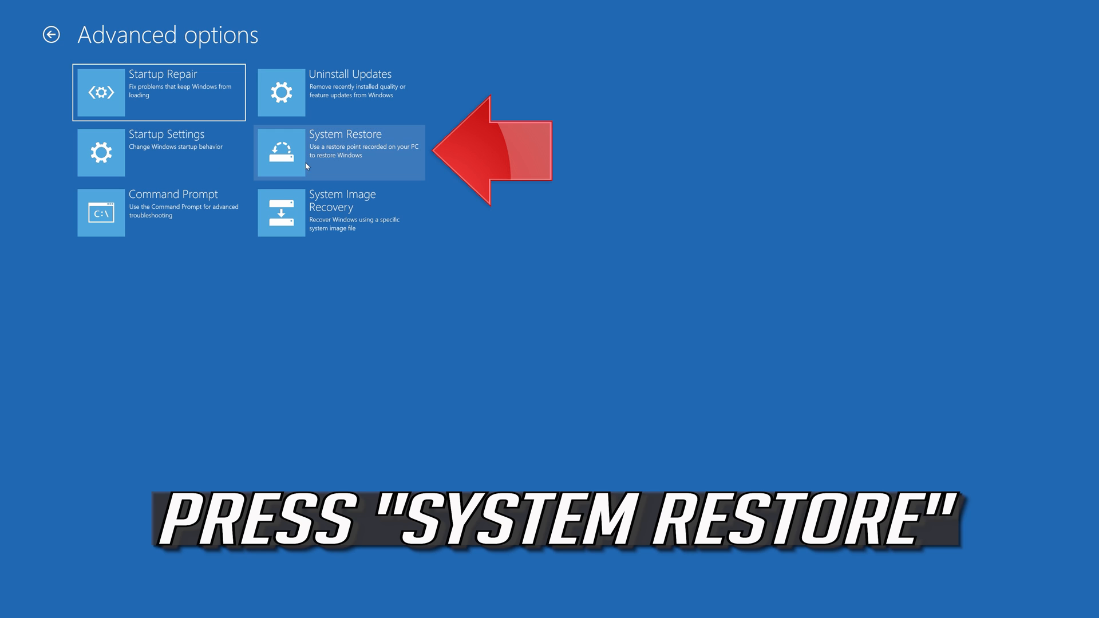
mouse_move(351, 168)
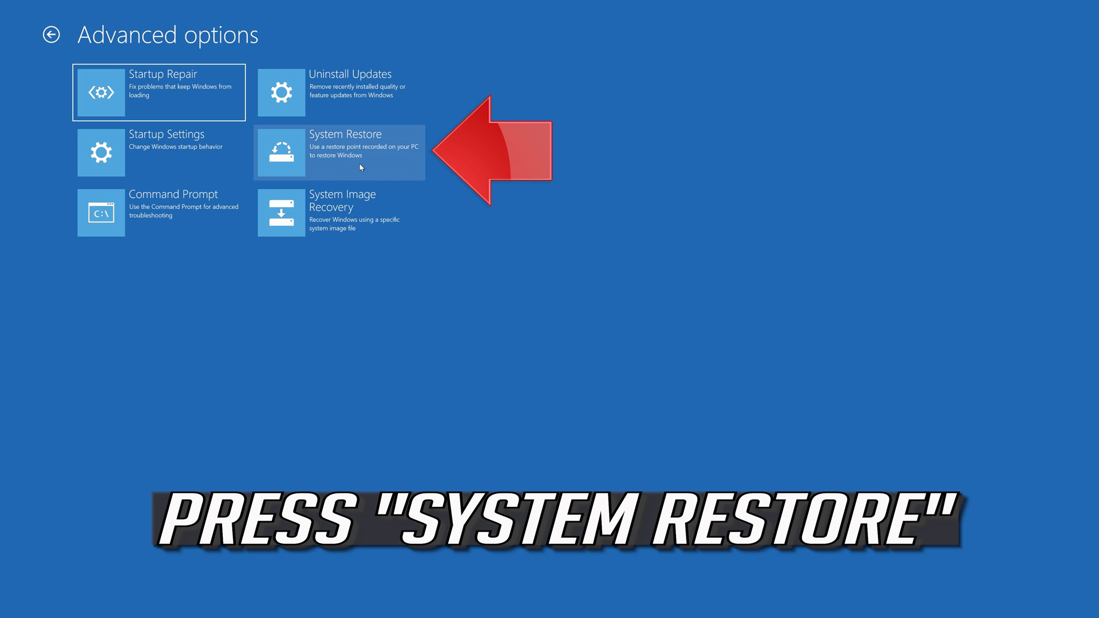
left_click(340, 152)
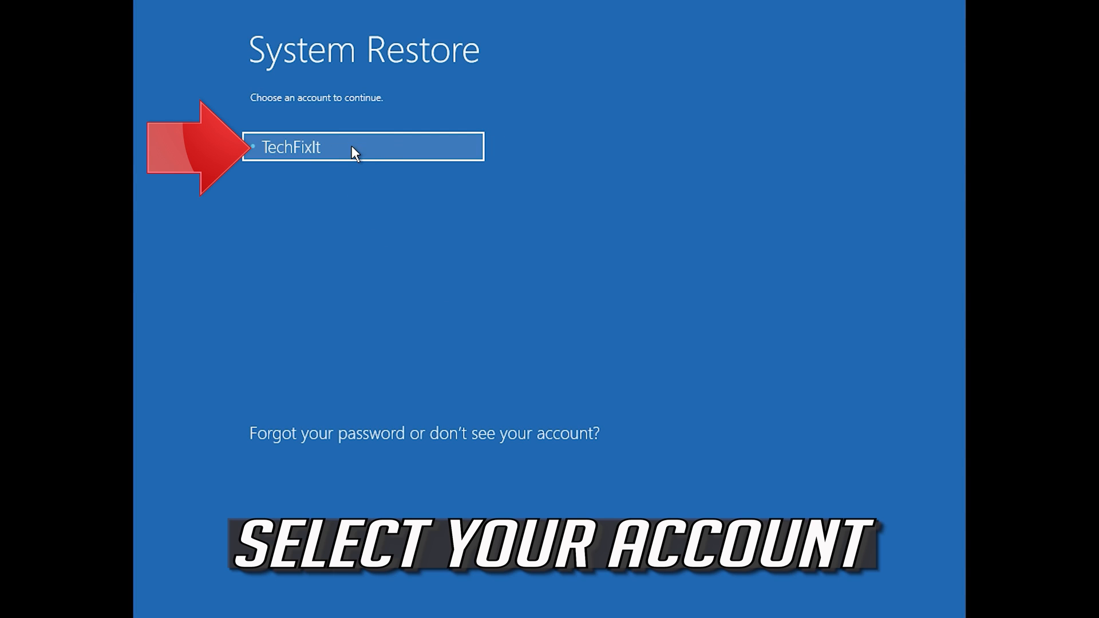
Select the user account and continue to open the System Restore wizard
left_click(361, 147)
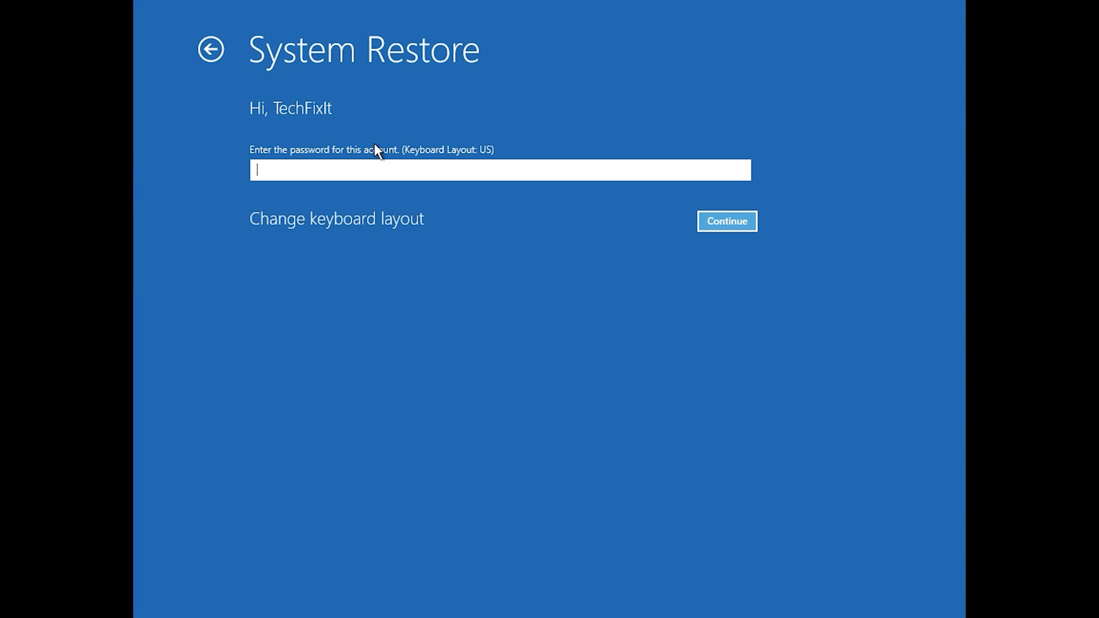
mouse_move(251, 171)
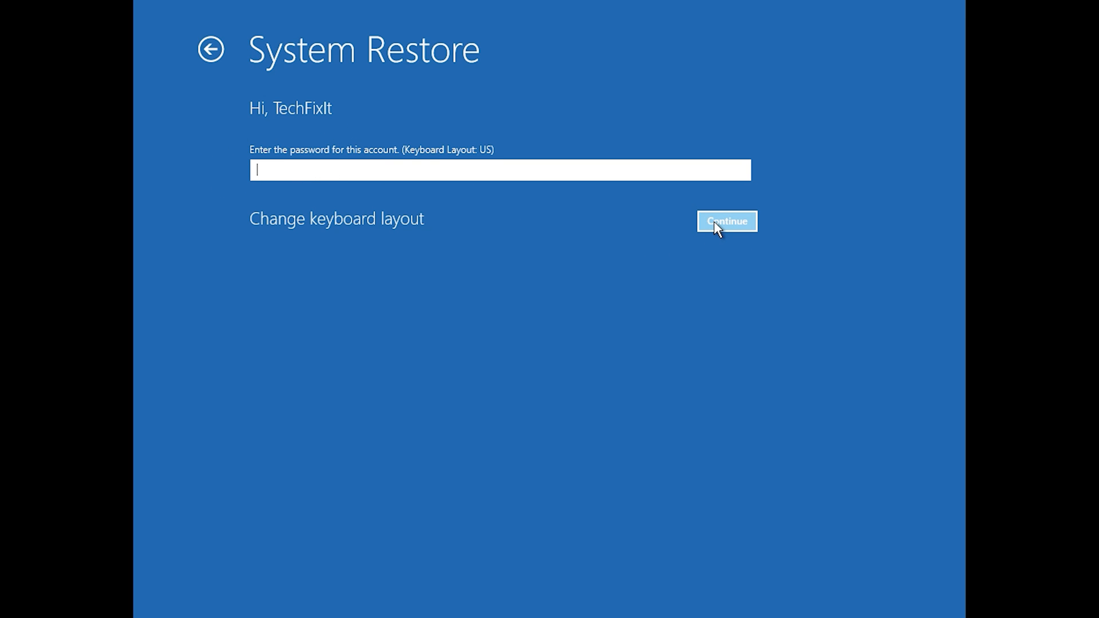
left_click(727, 222)
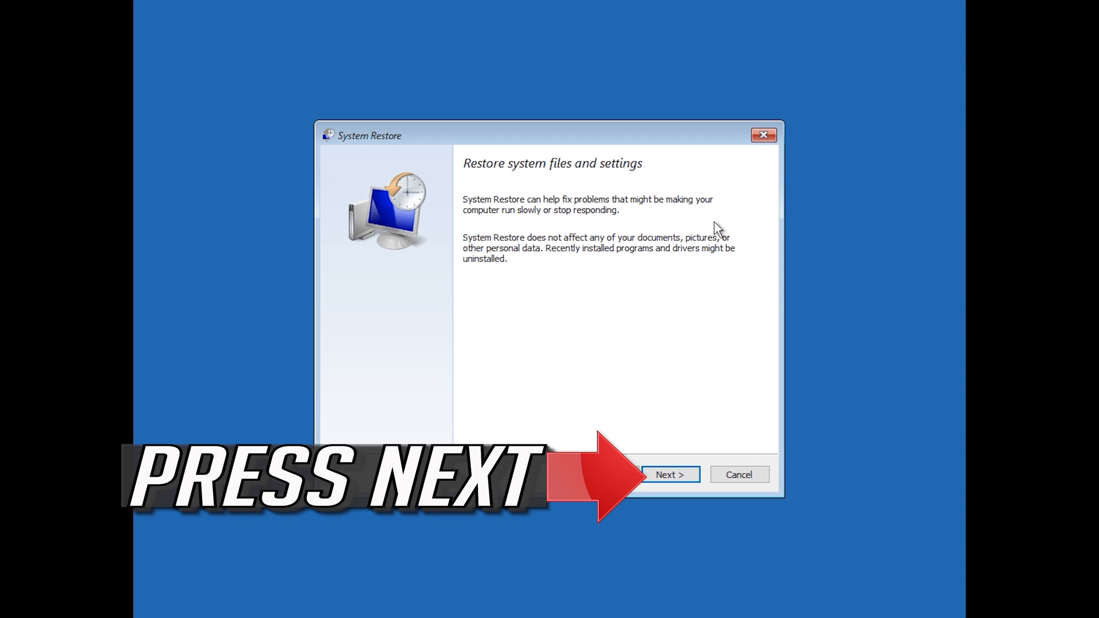
mouse_move(695, 471)
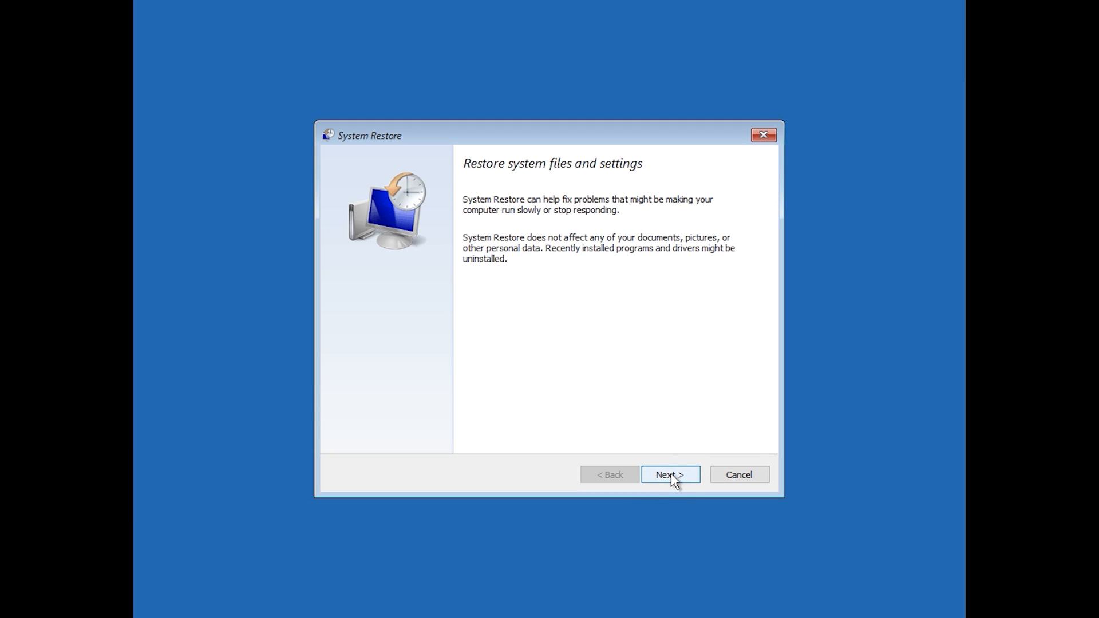
Choose the 1/10/2020 12:21:42 AM restore point, finish, and confirm the restore
left_click(669, 474)
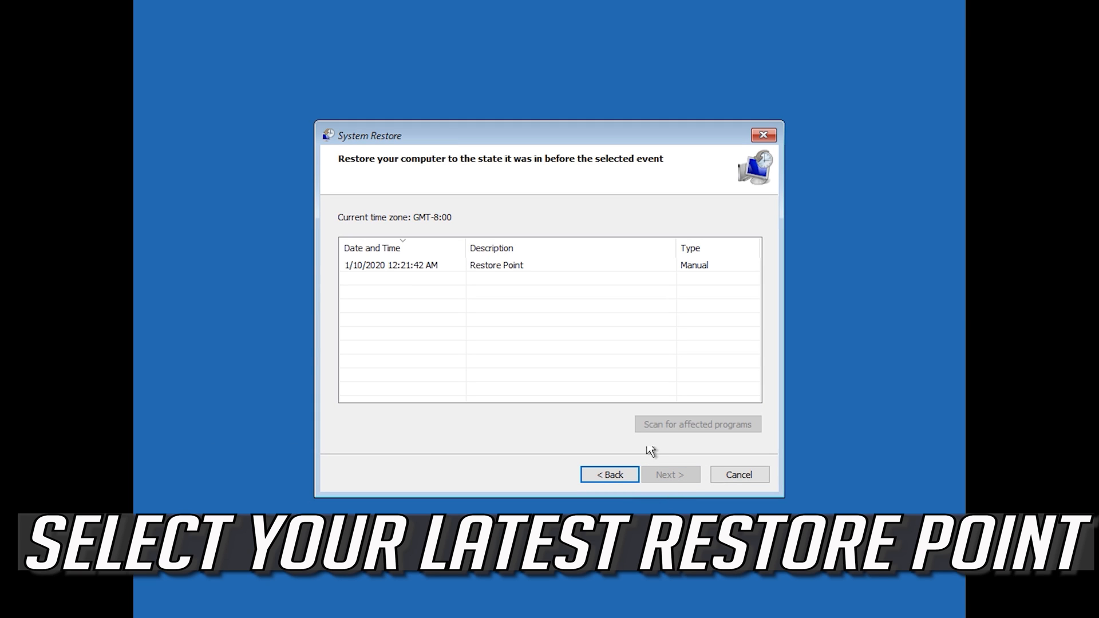
left_click(496, 266)
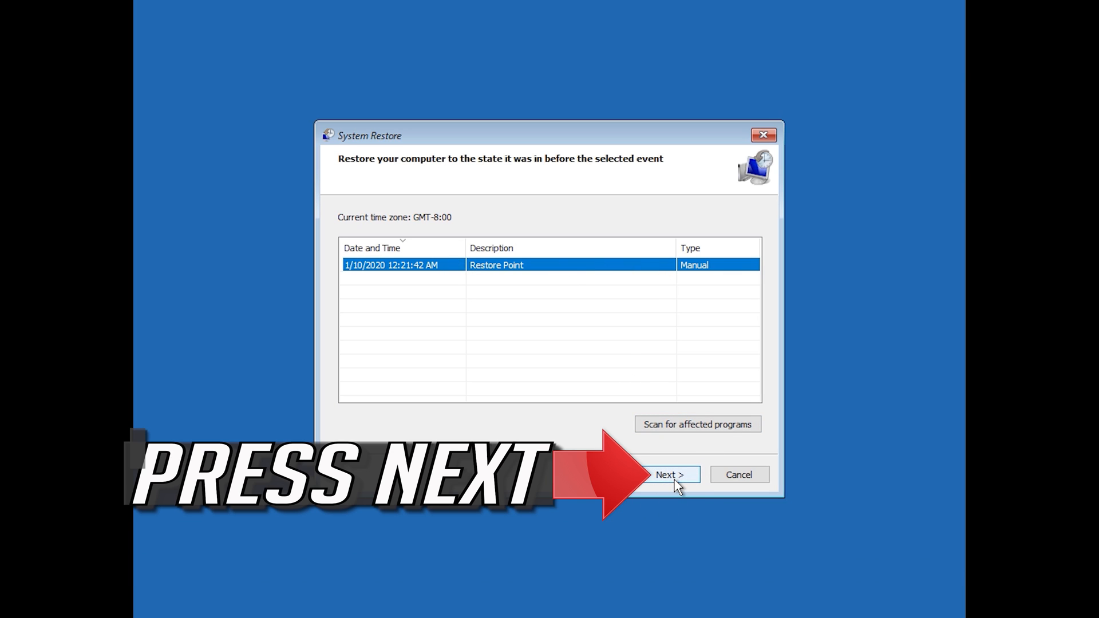
left_click(666, 475)
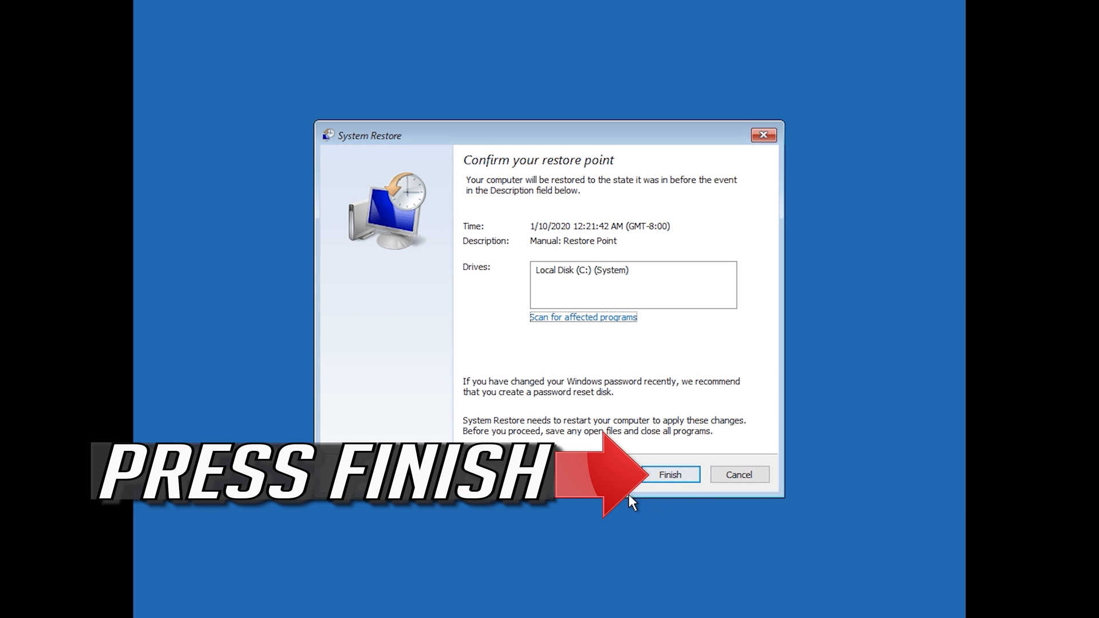
left_click(669, 475)
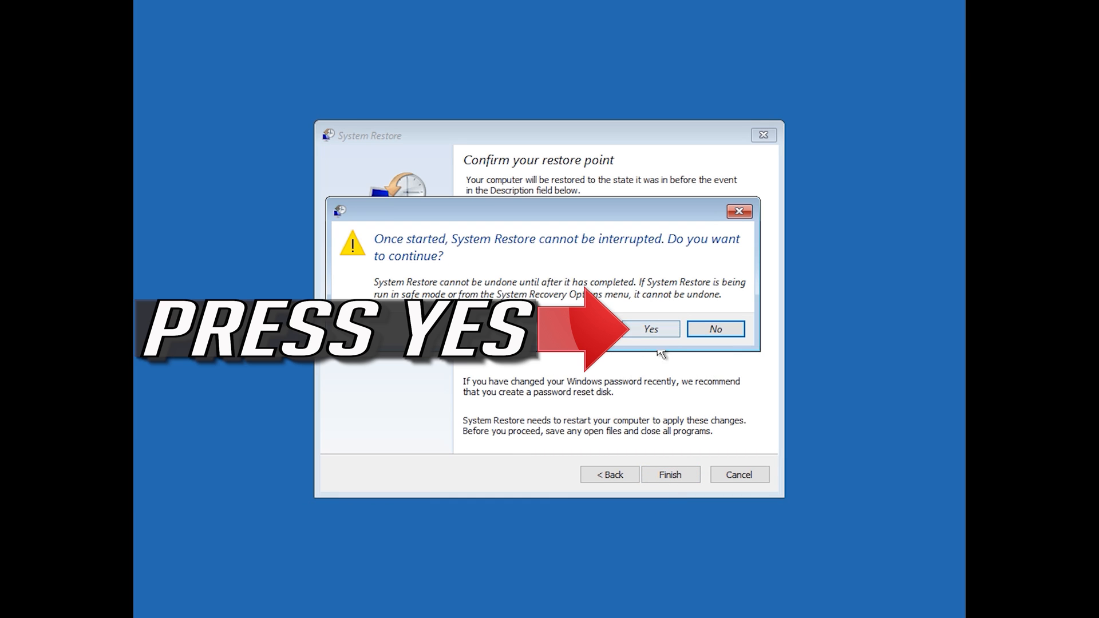
left_click(650, 328)
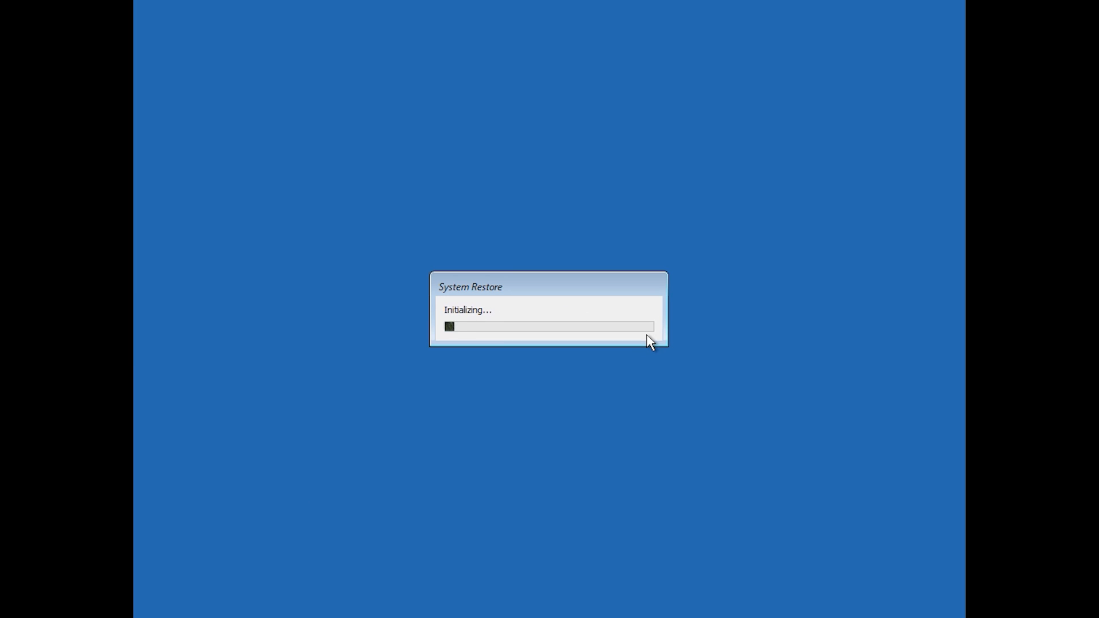